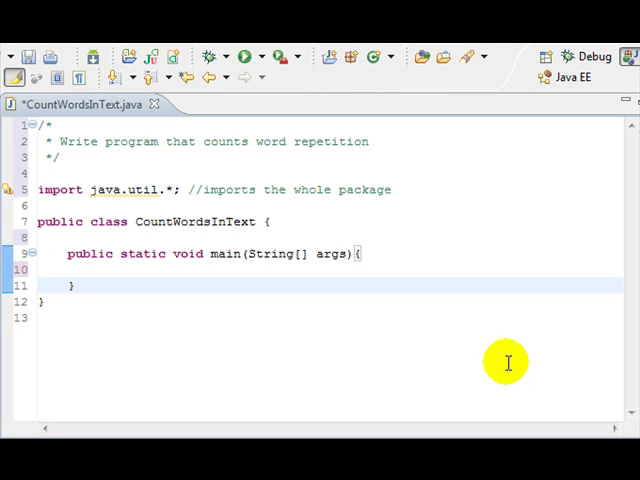
pyautogui.moveTo(124, 162)
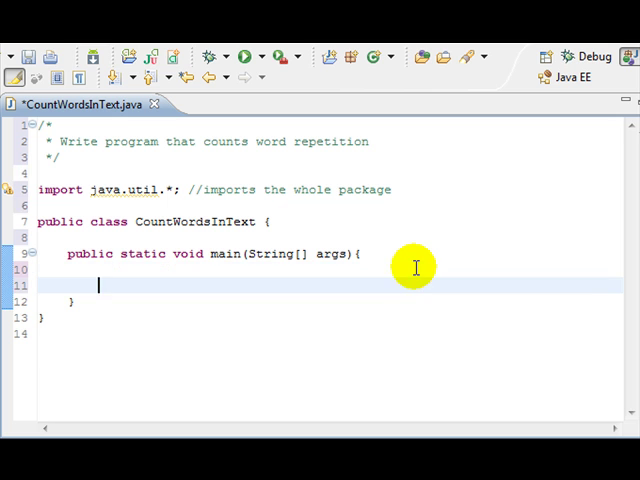
# - Write System.out.println("Welcome to our program"); in main
pyautogui.write('System')
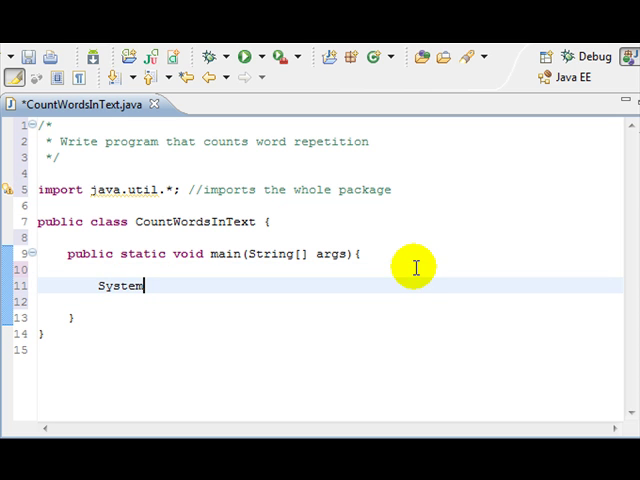
pyautogui.write('.')
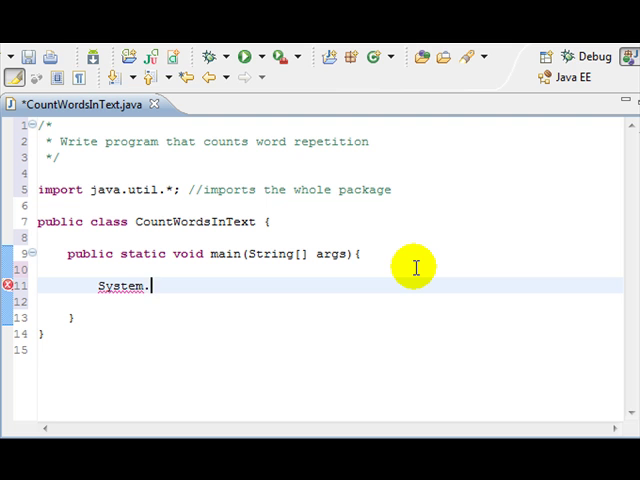
pyautogui.write('out.println("Welcome to ou')
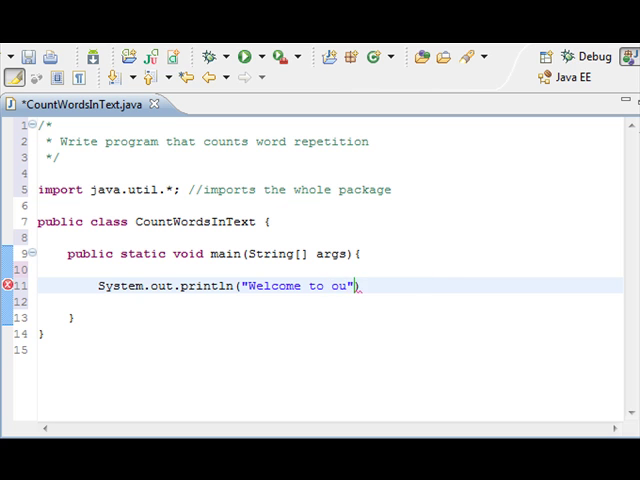
pyautogui.write('r program')
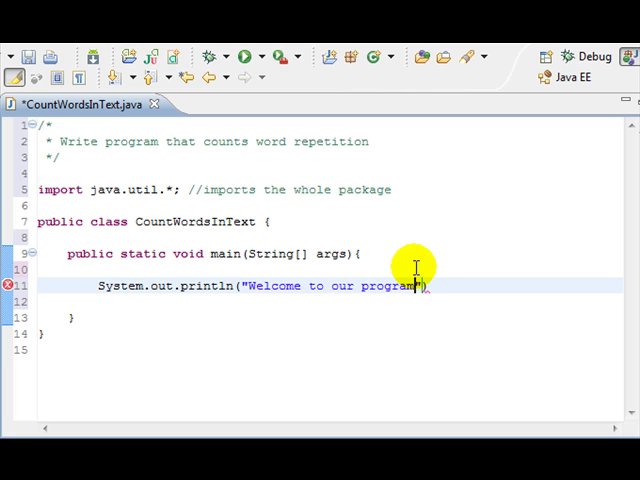
# - Write System.out.print("\n\nPlease enter a text: "); as the input prompt
pyautogui.write('System.out.print("')
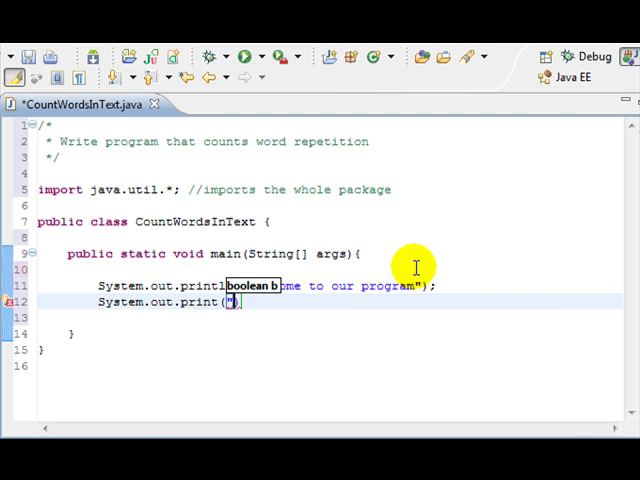
pyautogui.write('\\n\\n')
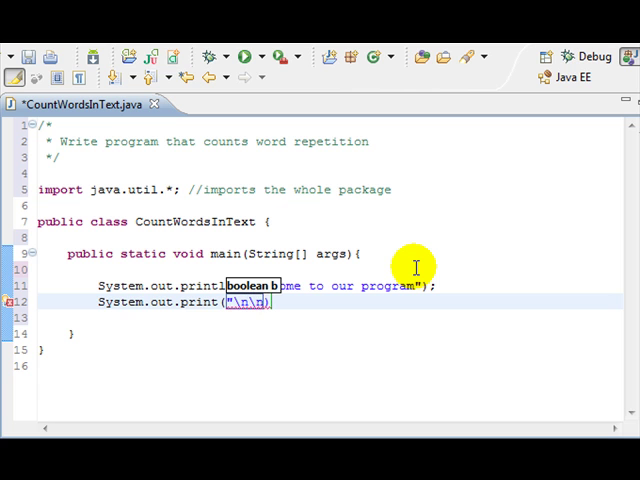
pyautogui.write('Please enter a text:')
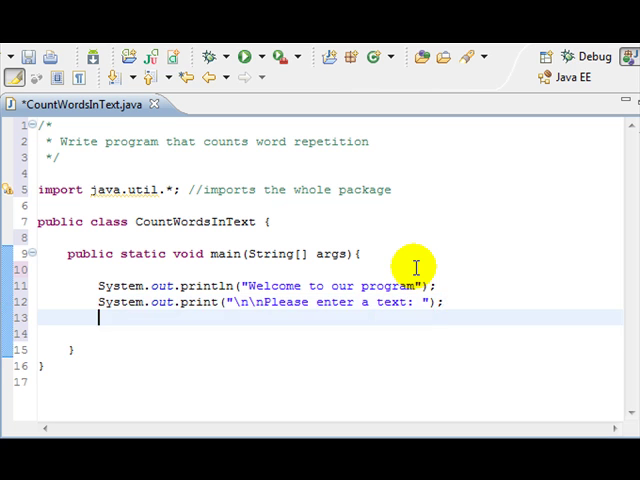
# - Declare Scanner input = new Scanner(System.in); below the prompt
pyautogui.write('s')
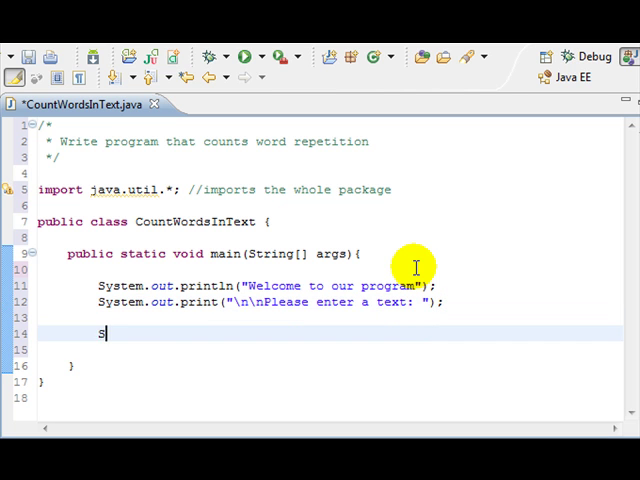
pyautogui.write('canner')
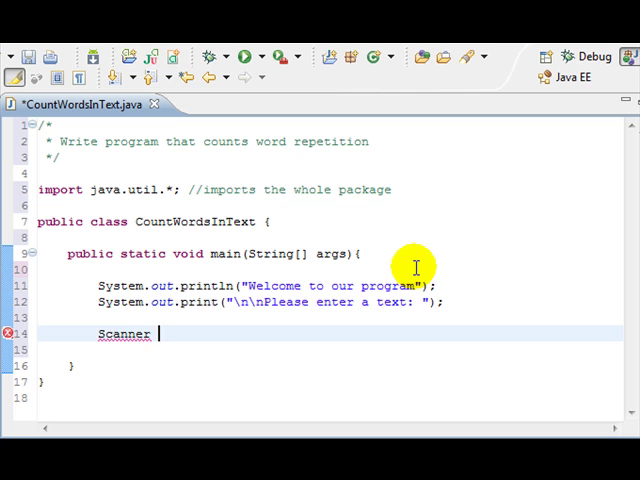
pyautogui.write('input = new')
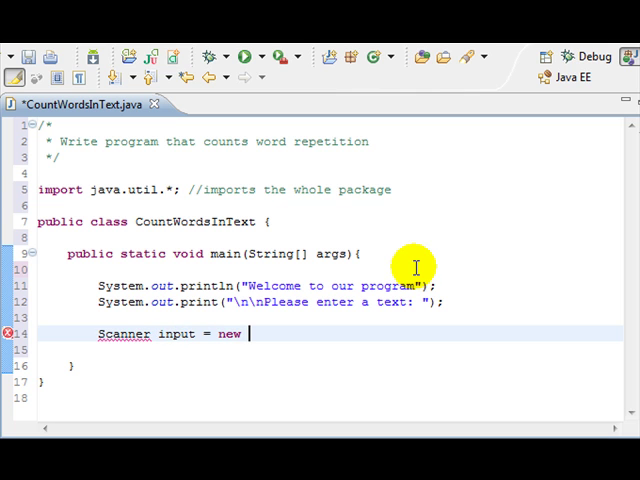
pyautogui.write('Scanner')
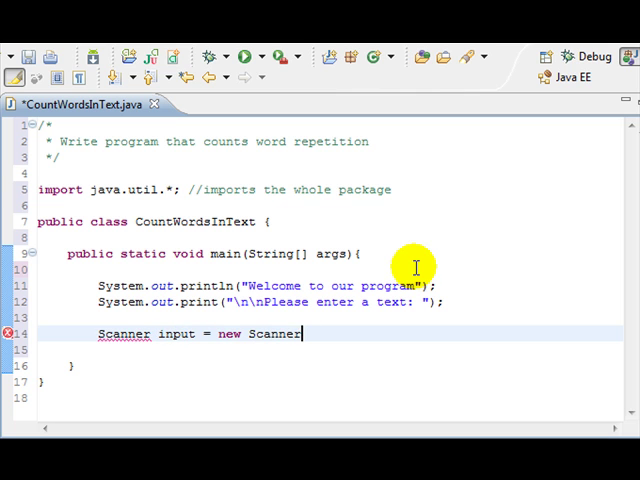
pyautogui.write('(System.in);')
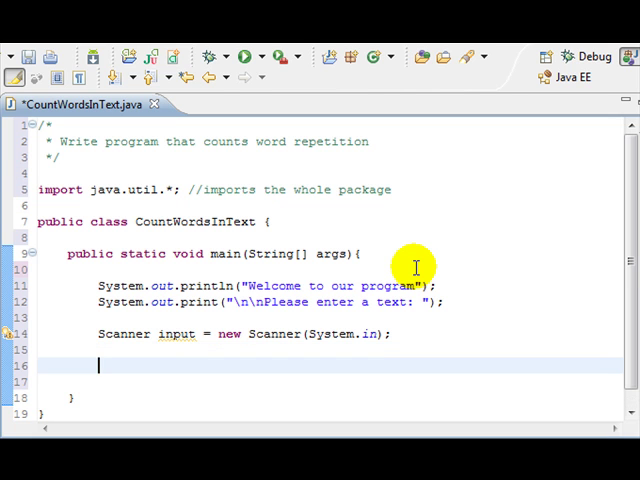
# - Read the user's line into String inputText = input.nextLine();
pyautogui.write('String')
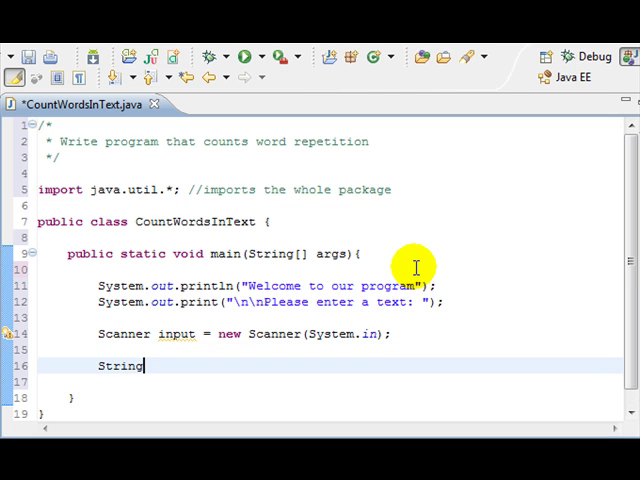
pyautogui.write('u')
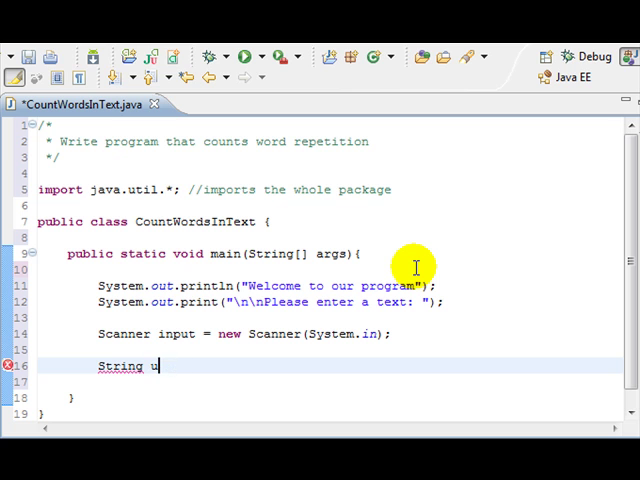
pyautogui.press('BackSpace')
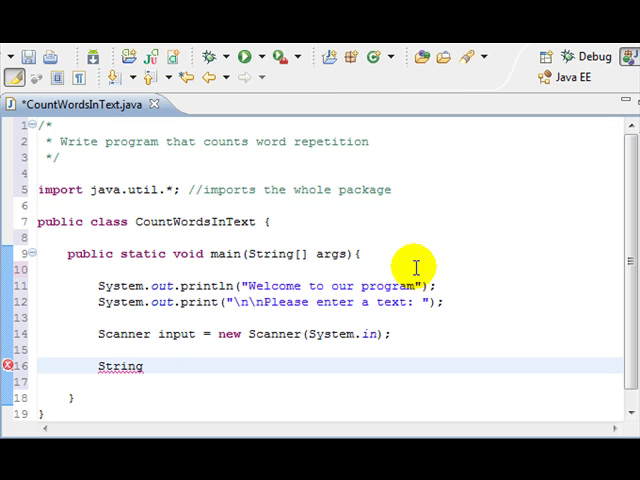
pyautogui.write('input')
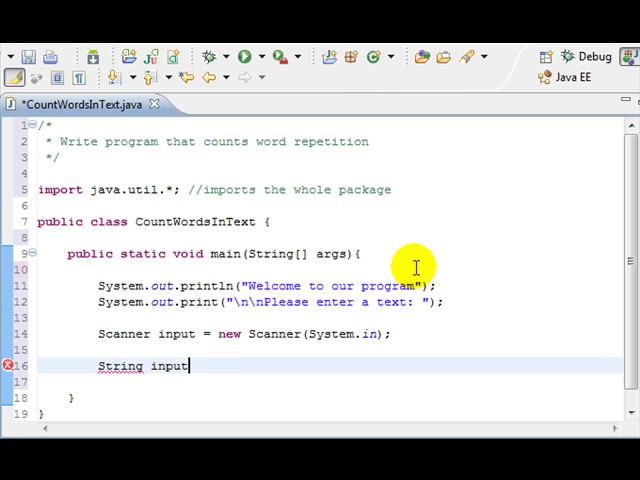
pyautogui.write('Text =')
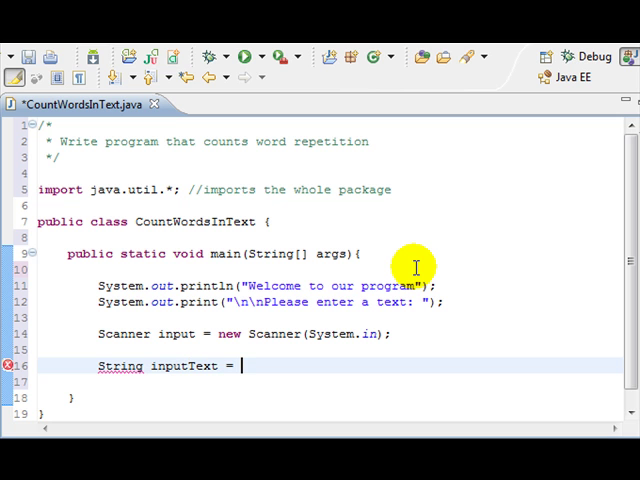
pyautogui.write('inpu')
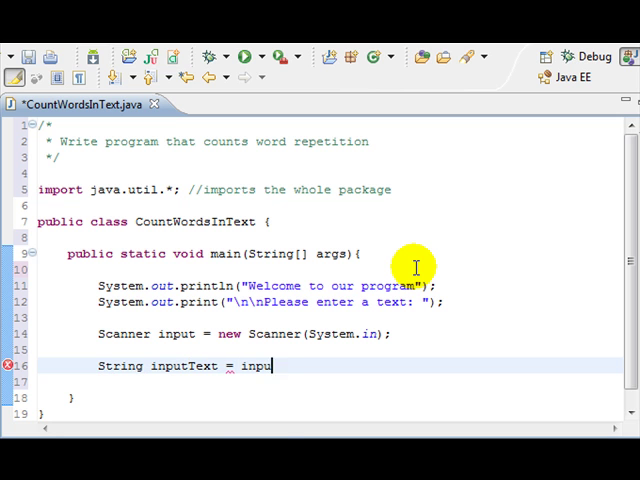
pyautogui.write('.nextLine();')
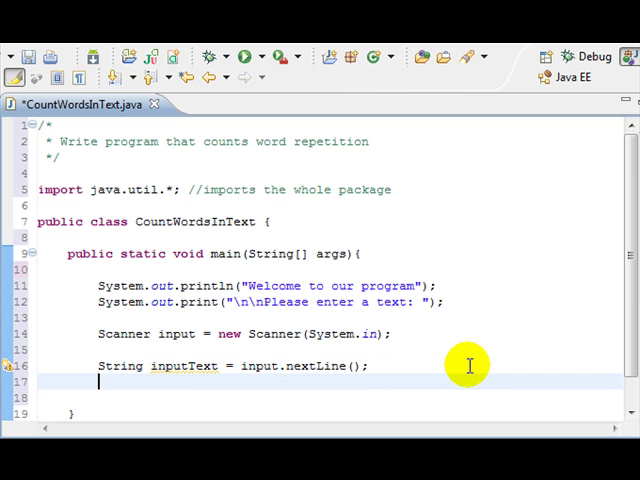
# - Run the program and enter a test line in the console to check the welcome and prompt
pyautogui.click(244, 56)
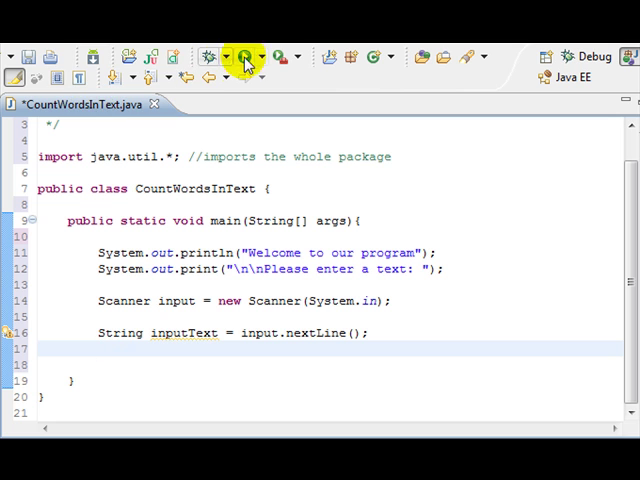
pyautogui.click(240, 56)
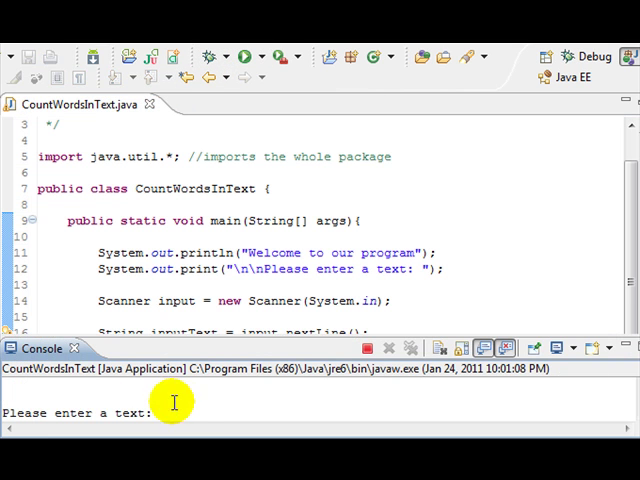
pyautogui.write('thasldx')
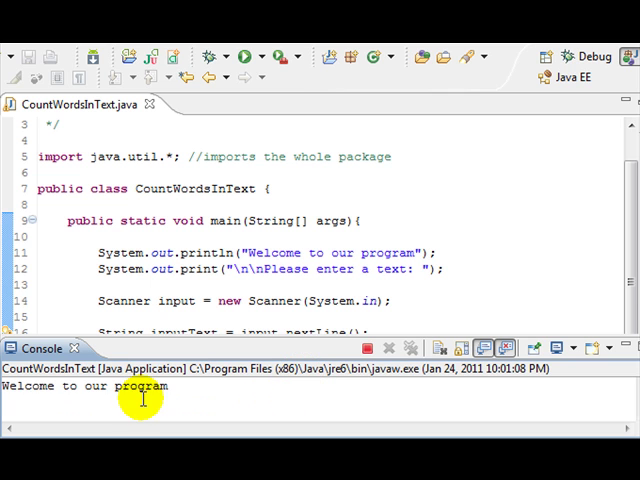
pyautogui.write('thasldk')
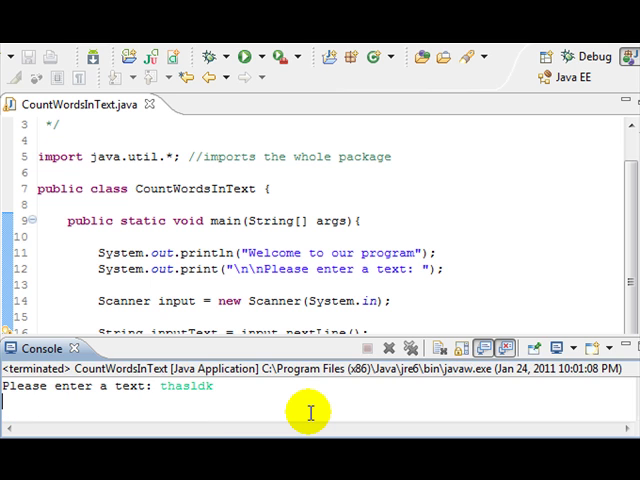
pyautogui.moveTo(420, 316)
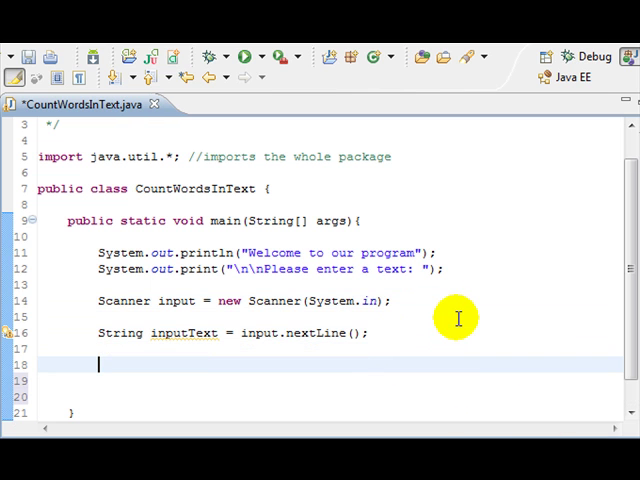
# - Start String[] words = inputText.split(" with the pattern string opened
pyautogui.write('String[] wo')
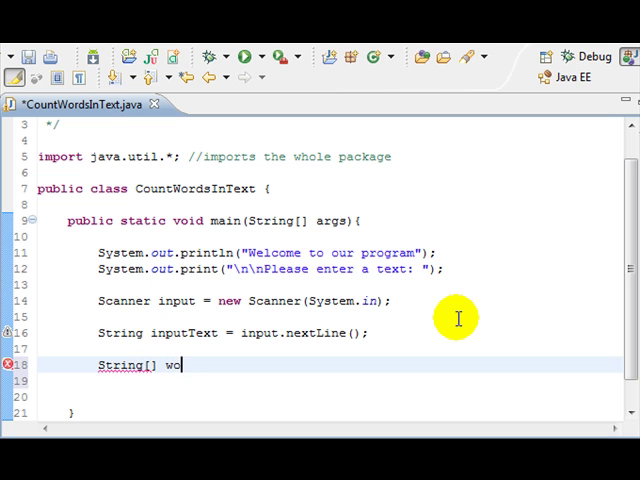
pyautogui.write('rds =')
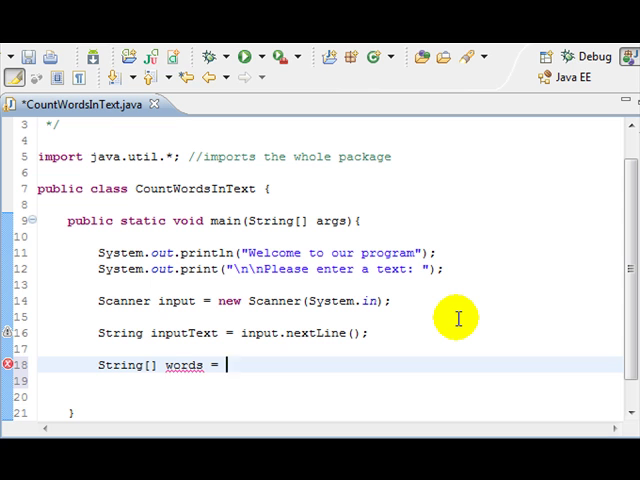
pyautogui.write('inputText.split("')
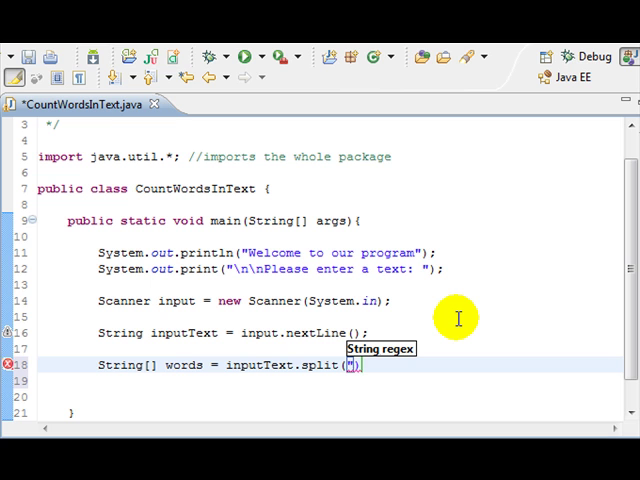
pyautogui.write('"')
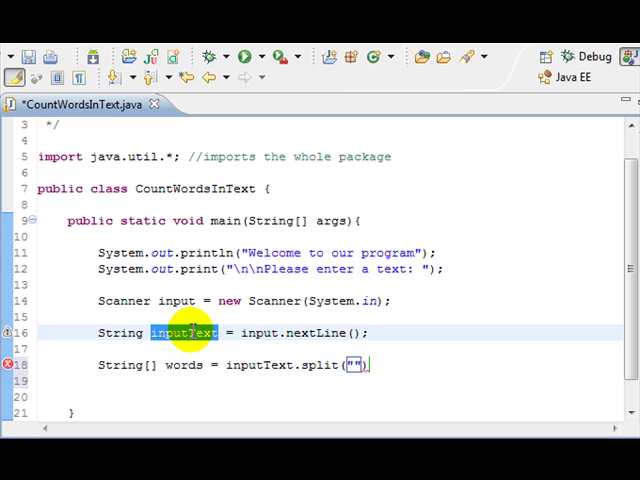
pyautogui.moveTo(168, 364)
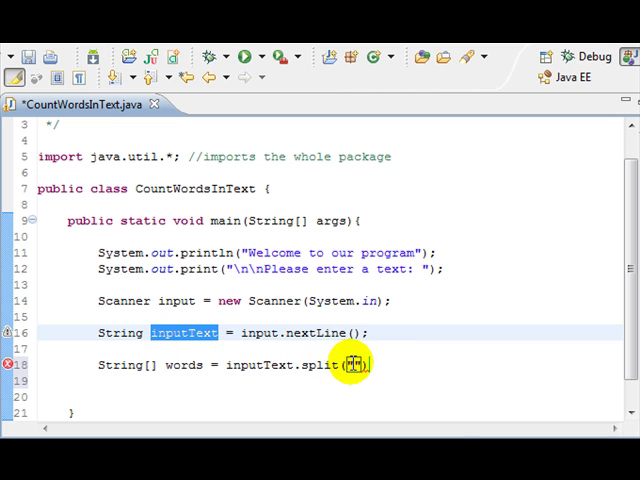
pyautogui.click(344, 364)
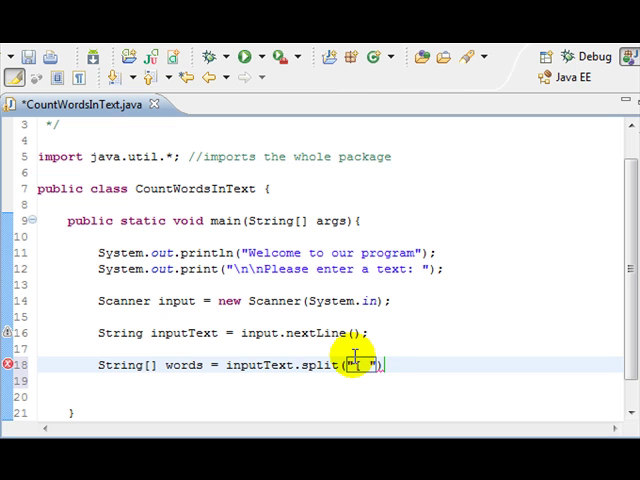
# - Complete the split pattern "[ \n\t\r,.;:!?(){}]" covering whitespace and punctuation
pyautogui.write('\\n')
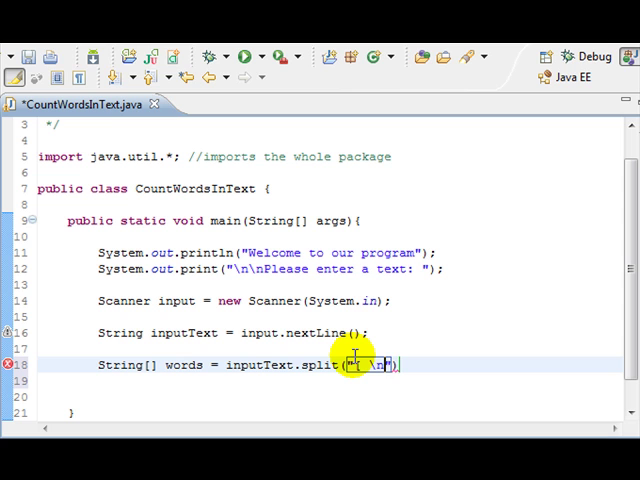
pyautogui.write('\\t')
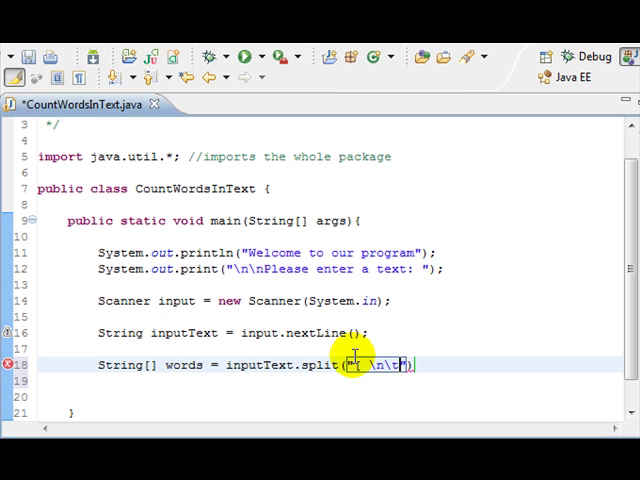
pyautogui.write('\\r')
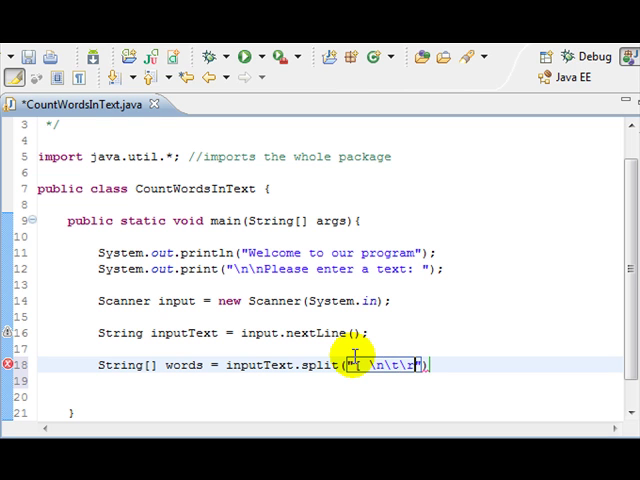
pyautogui.write(',.;')
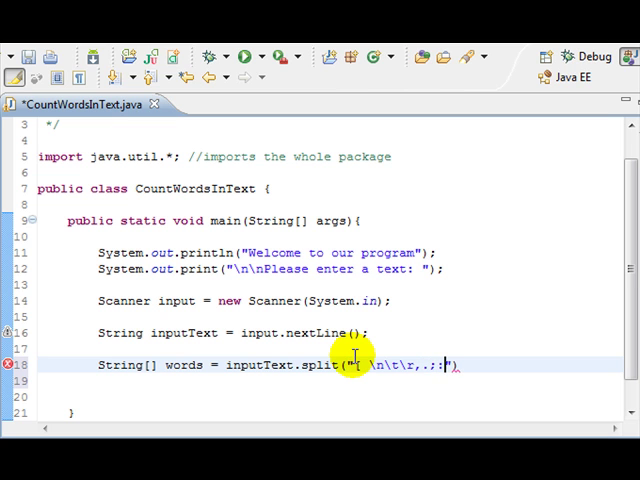
pyautogui.write(':')
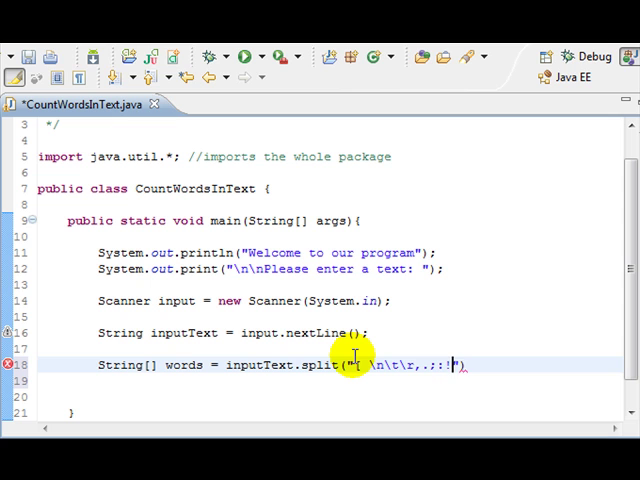
pyautogui.write('?')
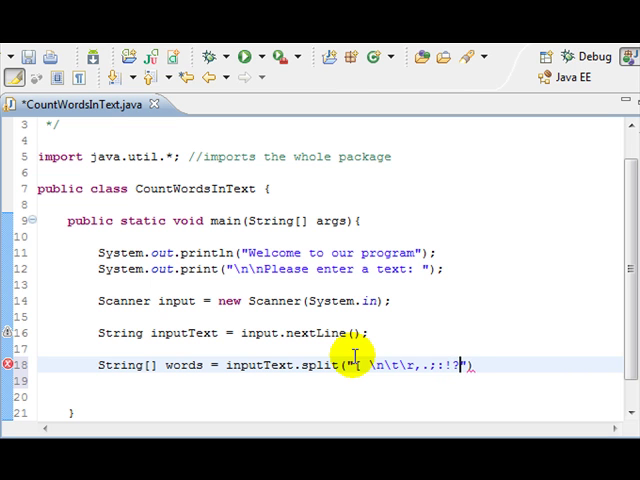
pyautogui.write('()')
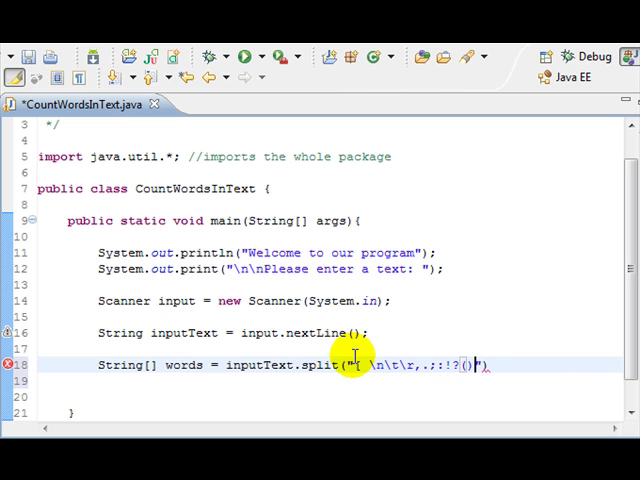
pyautogui.write('{}]')
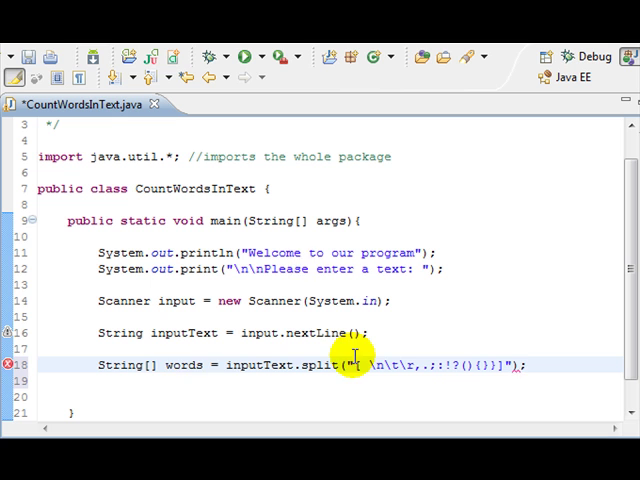
# - Highlight the inputText variable and the words array to point them out
pyautogui.doubleClick(178, 364)
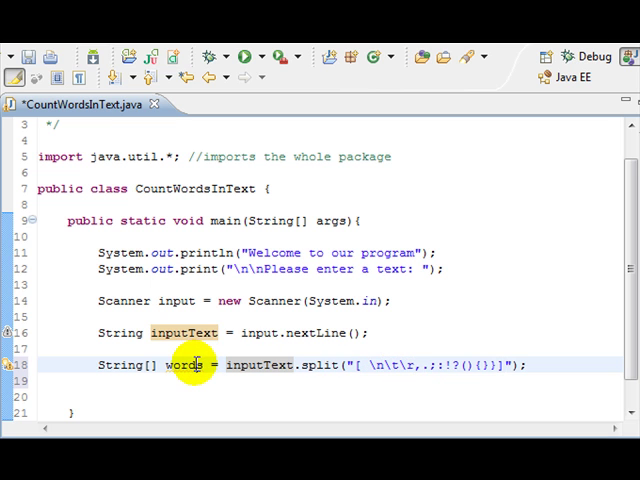
pyautogui.doubleClick(118, 364)
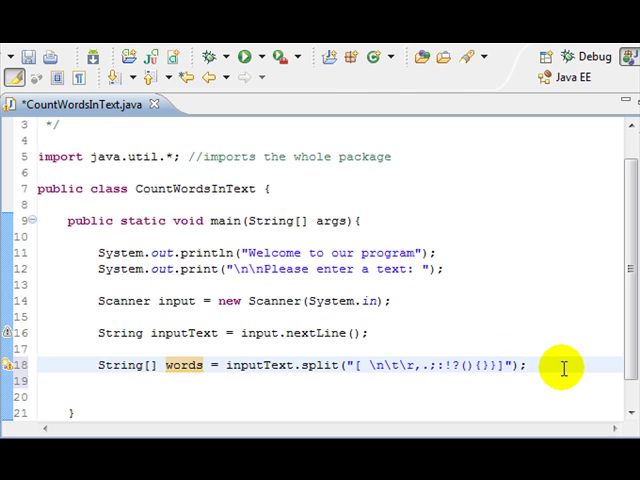
# - Declare TreeMap<String, Integer> map on a new line after the split
pyautogui.press('Return')
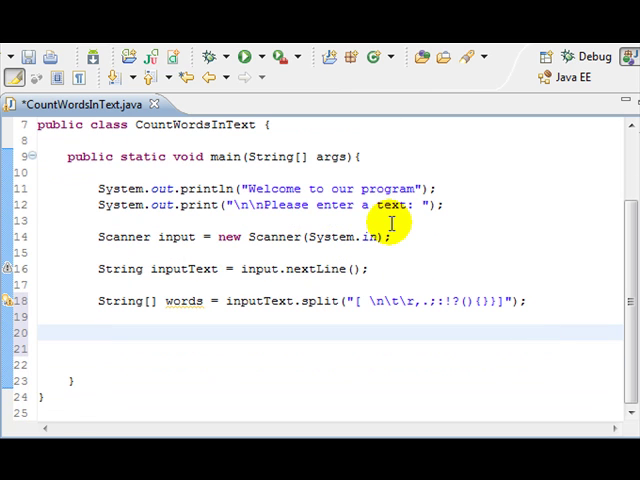
pyautogui.write('Treem')
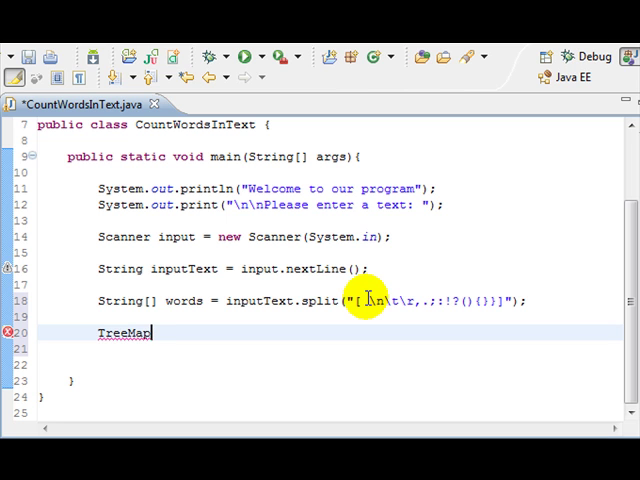
pyautogui.write('<S>')
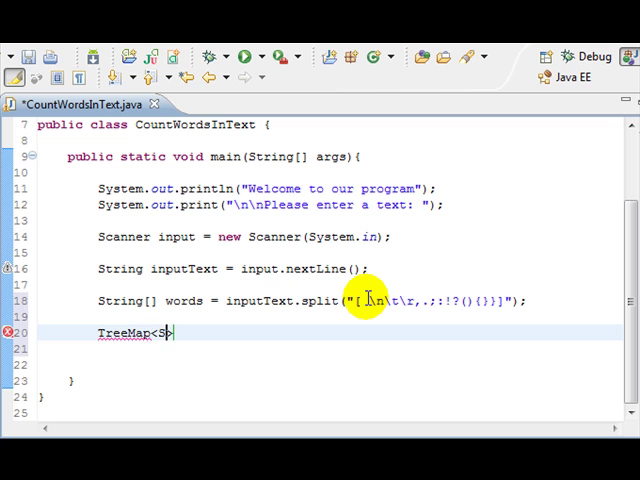
pyautogui.write('tring>')
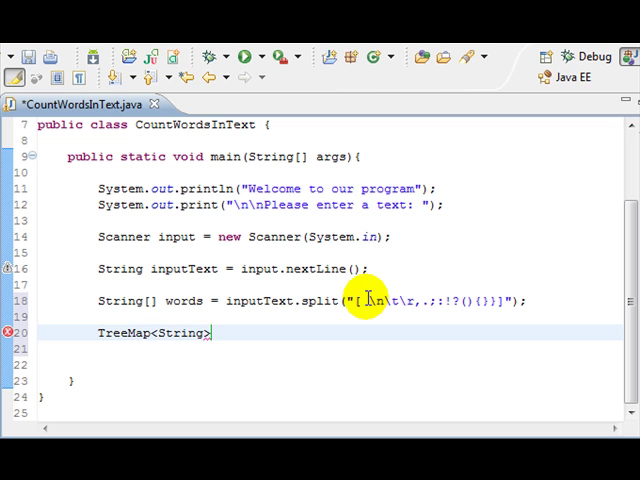
pyautogui.write(', Integer')
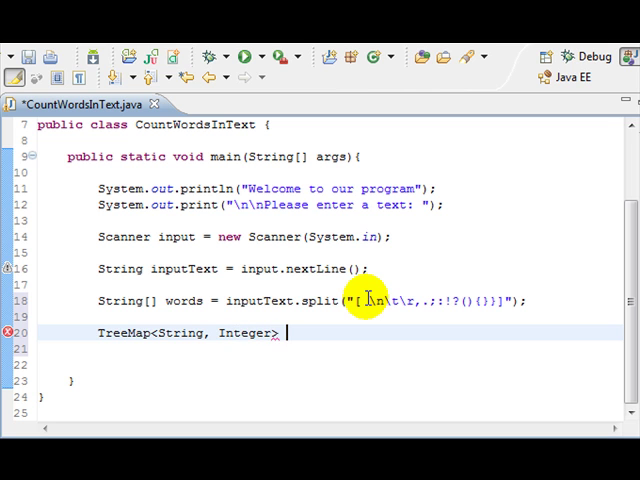
pyautogui.write('map =')
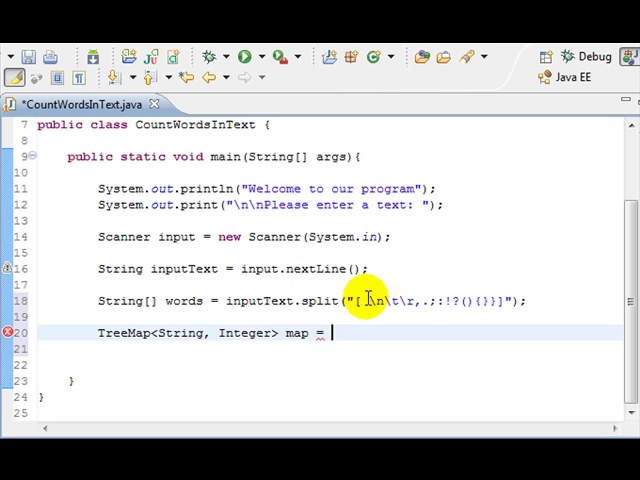
# - Initialize map with new TreeMap<String, Integer>();
pyautogui.write('new Tre')
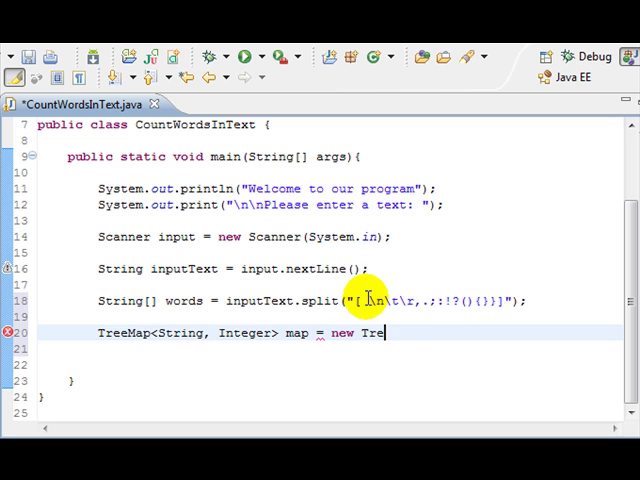
pyautogui.write('Map')
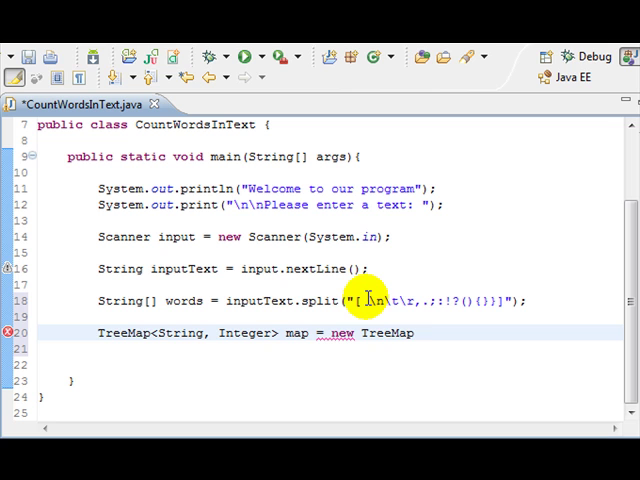
pyautogui.write('<String>')
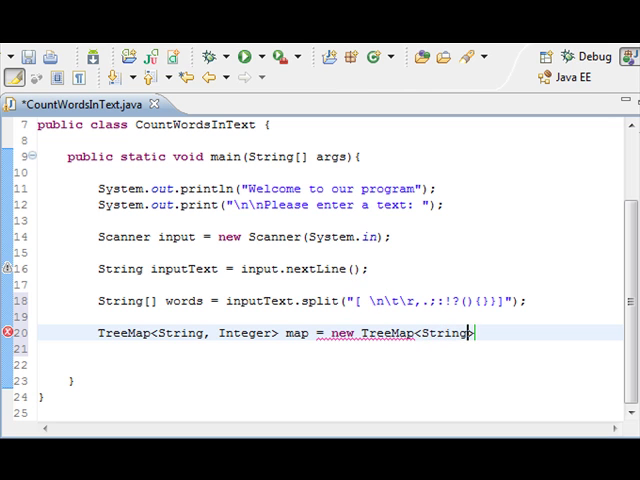
pyautogui.write(', Integer')
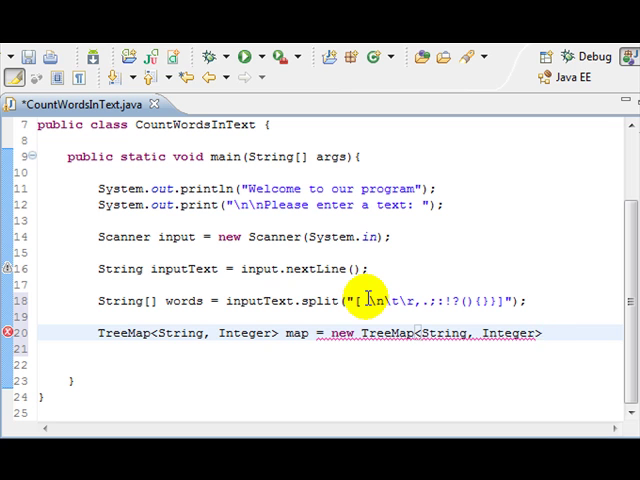
pyautogui.write('()')
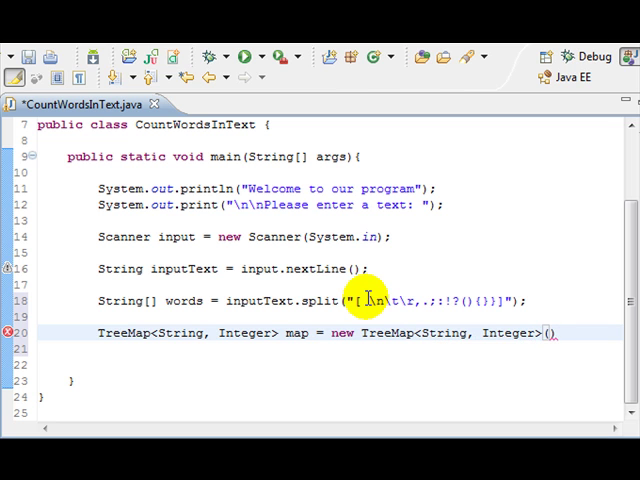
pyautogui.write(';')
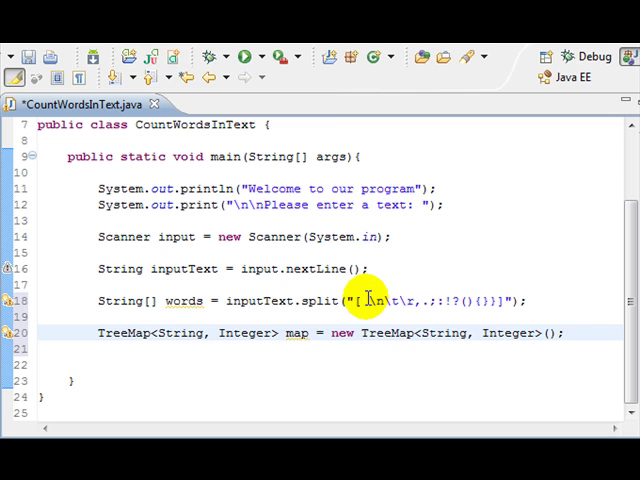
pyautogui.moveTo(616, 198)
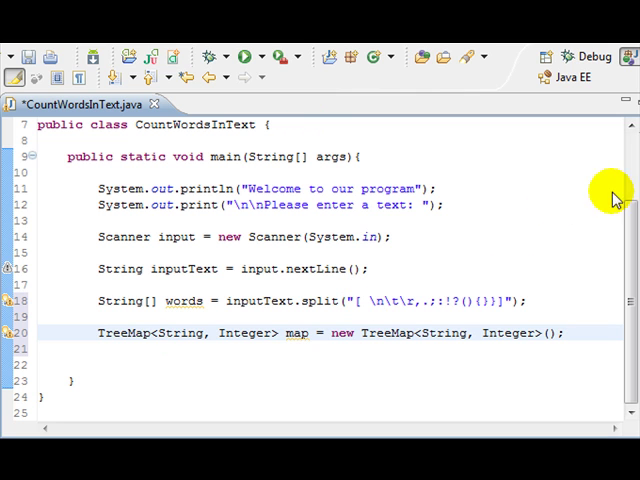
pyautogui.moveTo(612, 196)
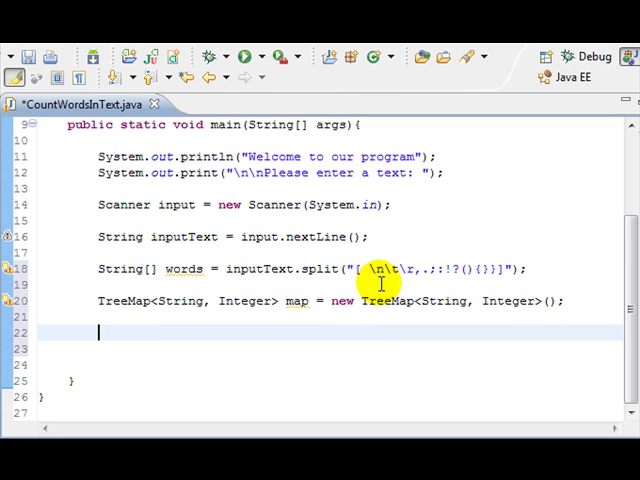
# - Write for(int i = 0; i < words.length; i++){ looping over the words array
pyautogui.write('for(int i =')
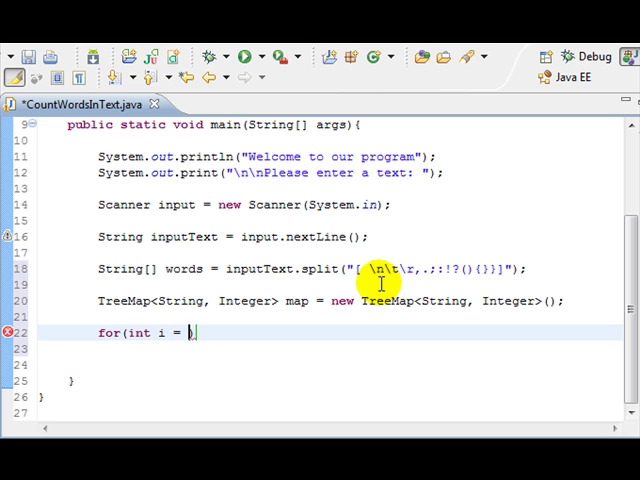
pyautogui.write('0; i < words.length;')
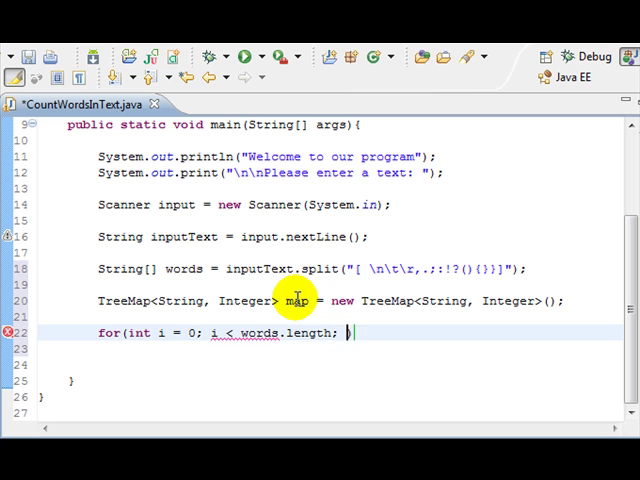
pyautogui.write('i++){')
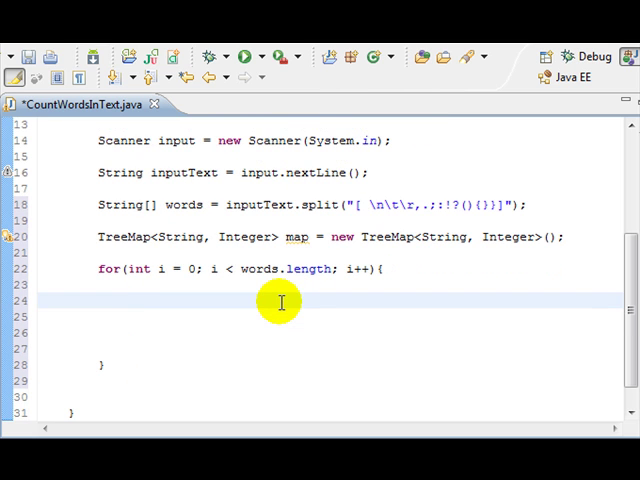
# - Declare String key inside the loop, pointing out the map's String key type
pyautogui.write('String')
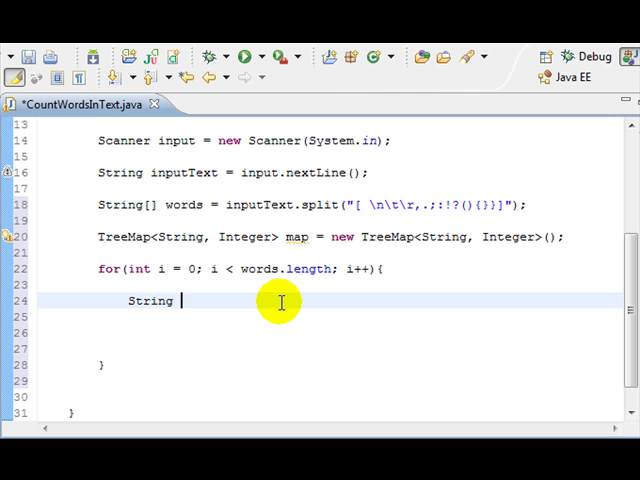
pyautogui.write('ke')
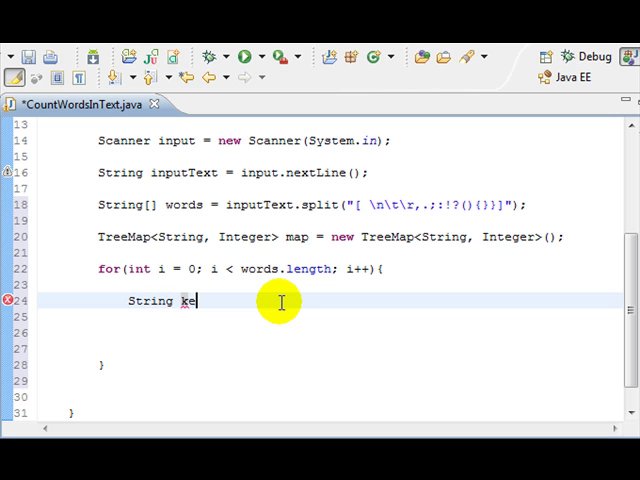
pyautogui.write('y')
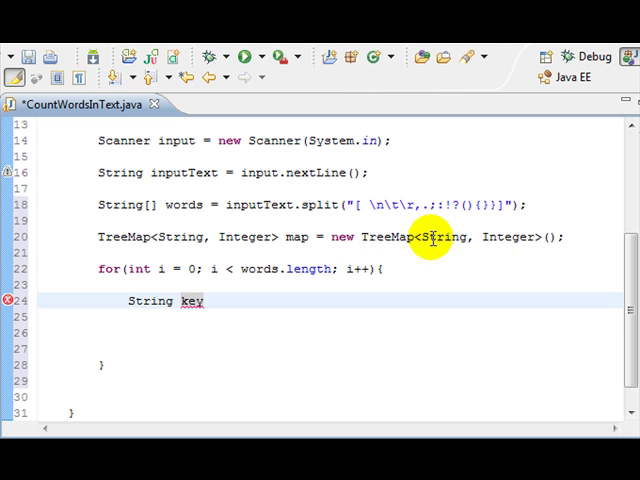
pyautogui.doubleClick(440, 236)
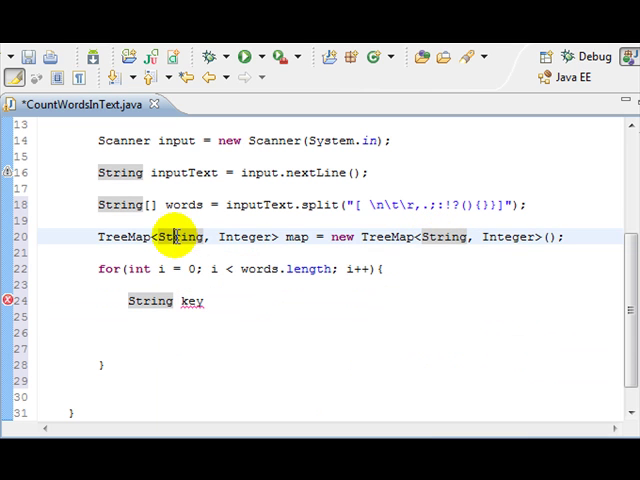
pyautogui.moveTo(244, 236)
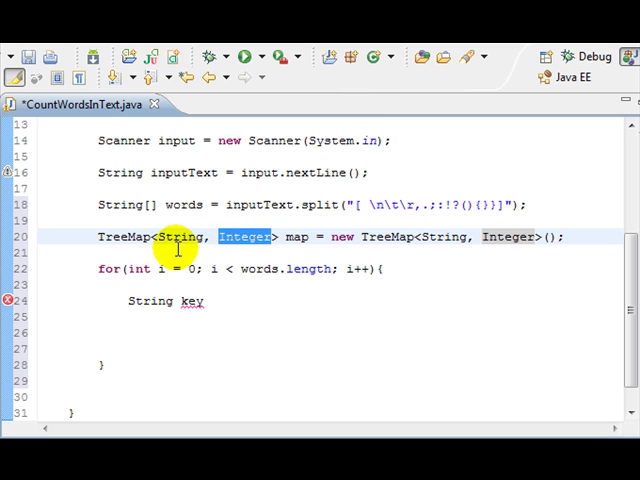
pyautogui.doubleClick(176, 236)
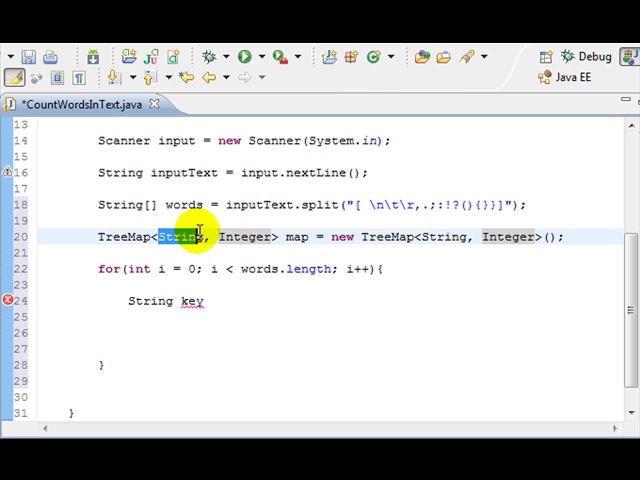
pyautogui.click(204, 300)
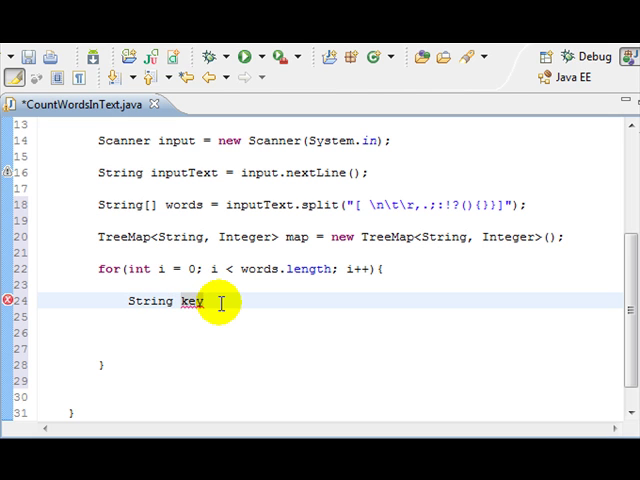
# - Assign key = words[i].toLowerCase() using content assist
pyautogui.write('=')
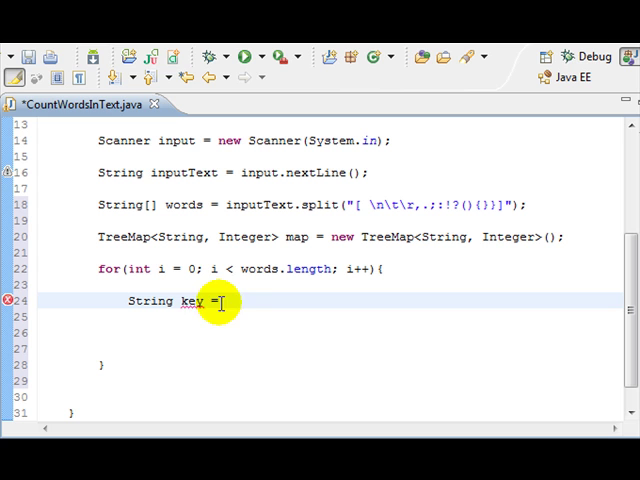
pyautogui.write('words[')
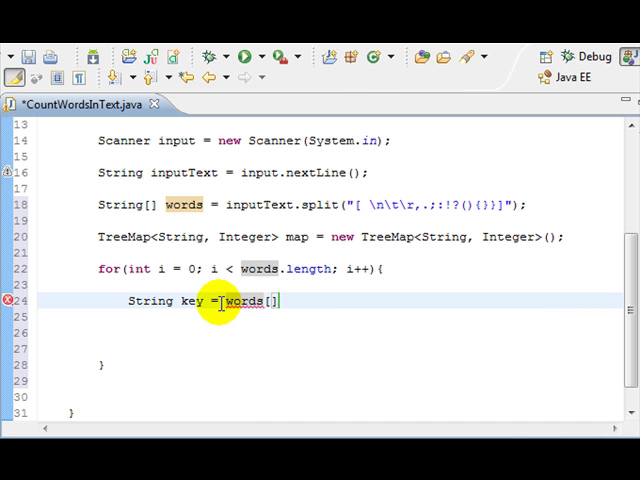
pyautogui.write('i')
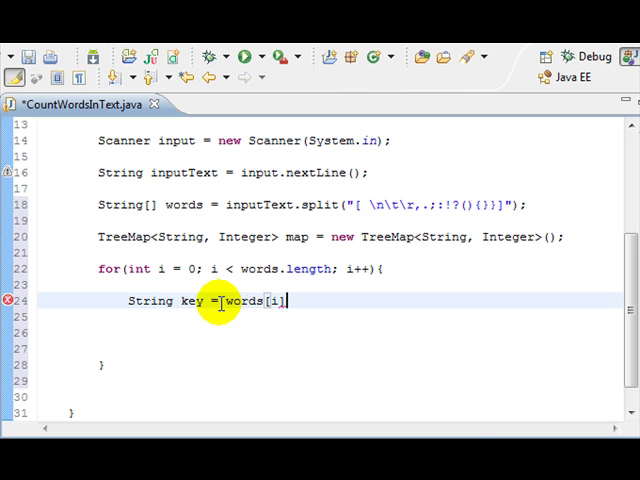
pyautogui.write('.')
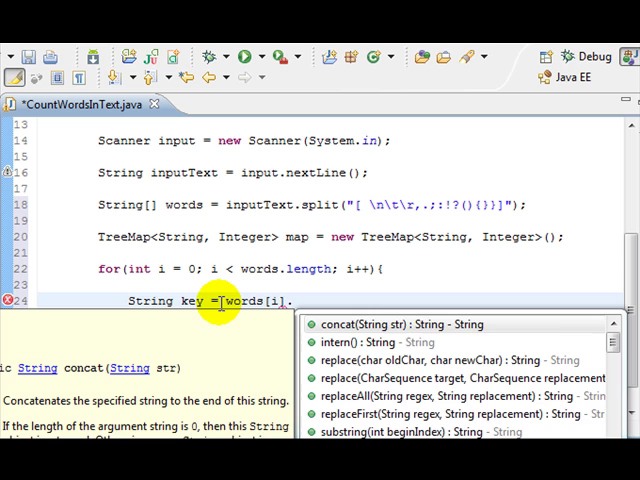
pyautogui.write('.toLowerCase();')
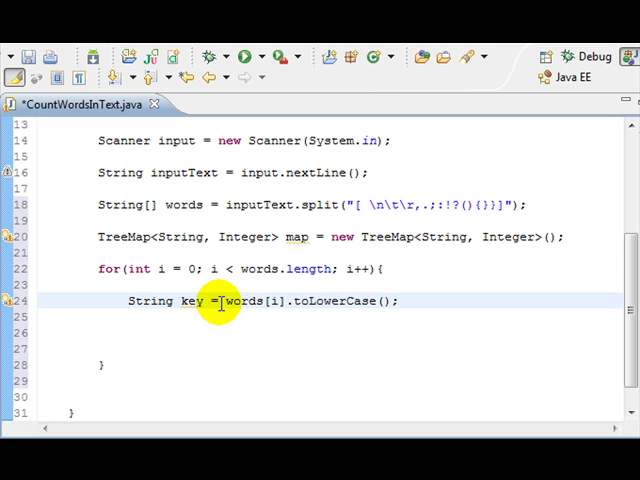
pyautogui.moveTo(316, 288)
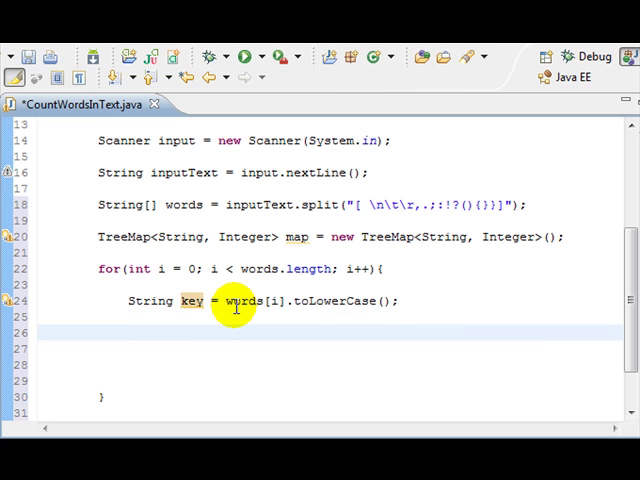
# - Add if (words[i].length() > 1){ accepting the Quick Fix to call length()
pyautogui.write('for ()')
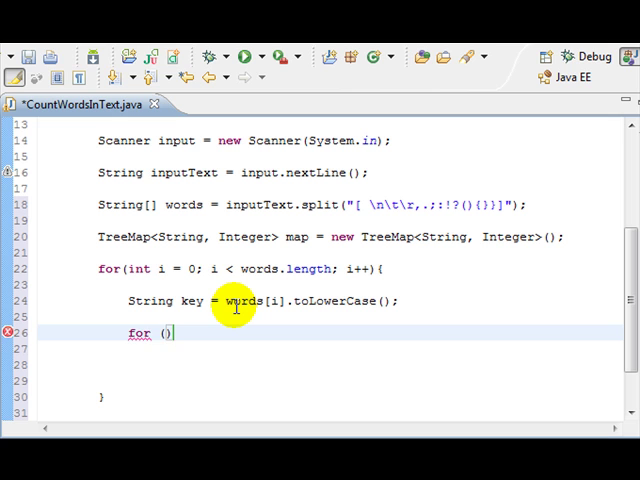
pyautogui.write('if')
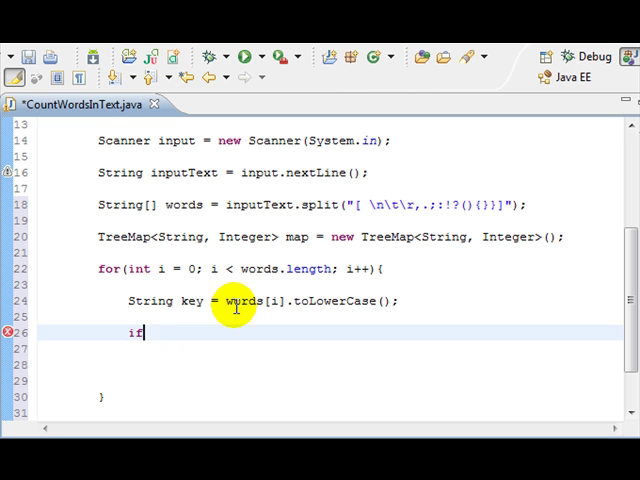
pyautogui.write('(words')
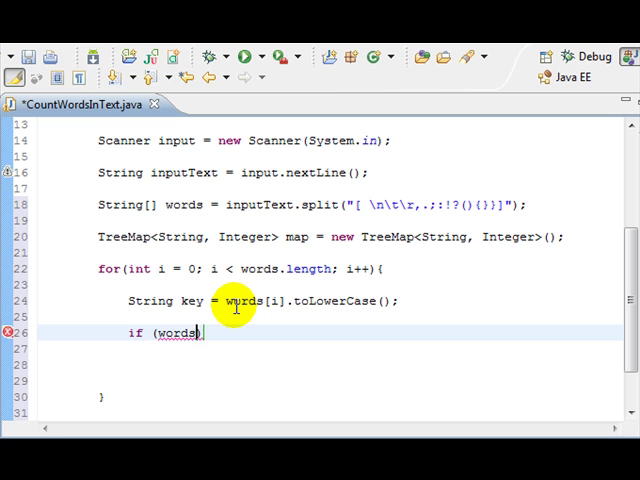
pyautogui.write('[i]. length')
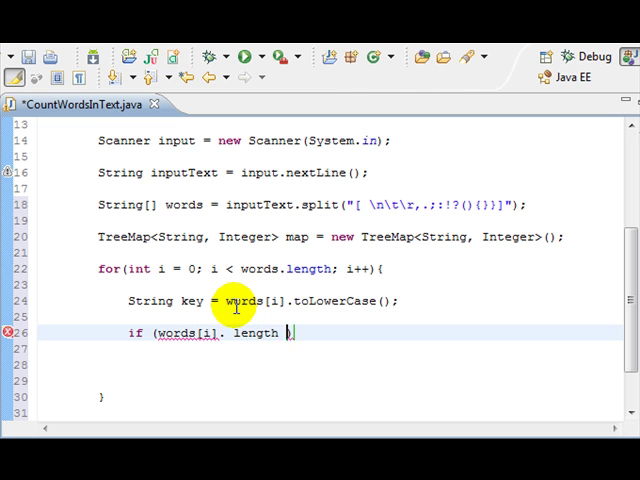
pyautogui.write('> 1)')
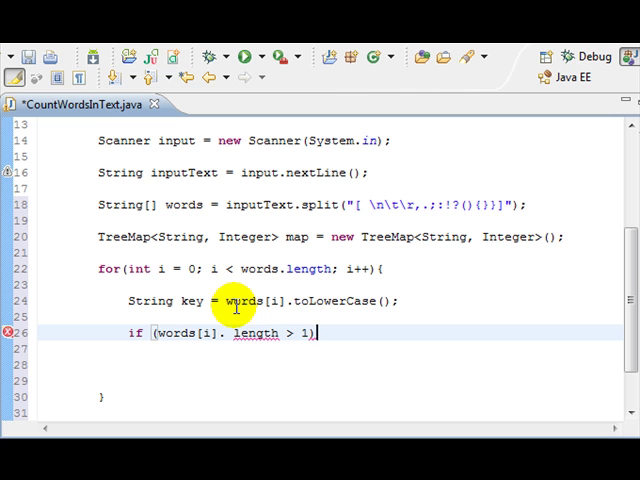
pyautogui.write('{')
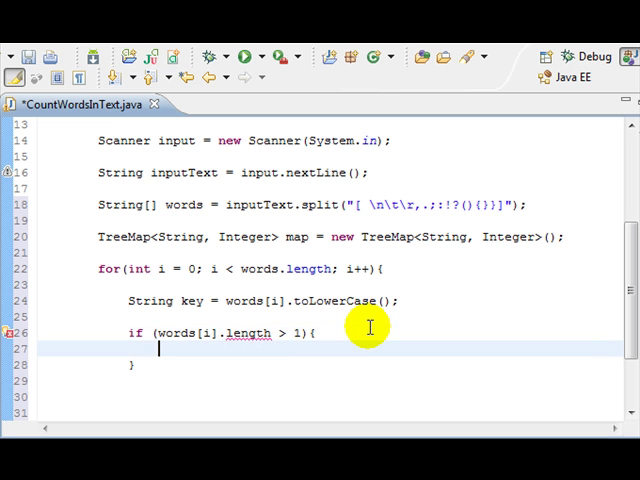
pyautogui.moveTo(248, 332)
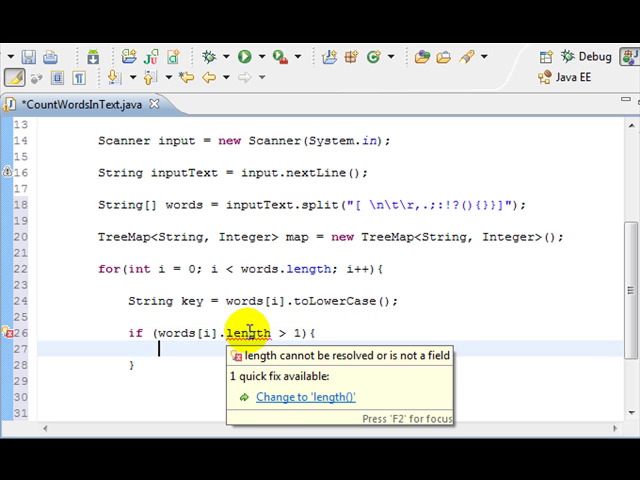
pyautogui.click(306, 396)
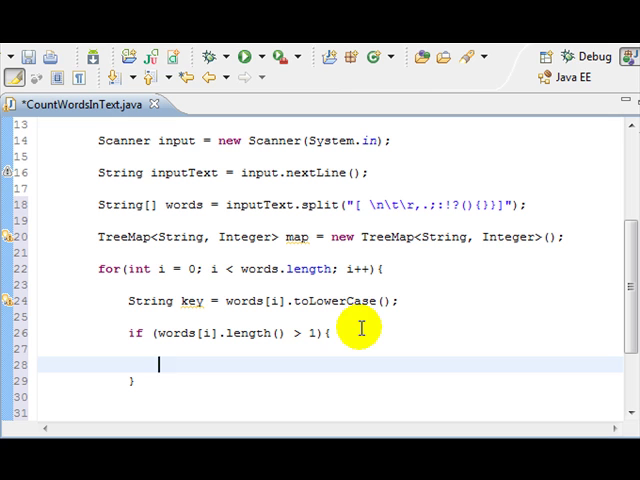
# - Add nested if (map.get(key) == null) { inside the length check
pyautogui.write('if')
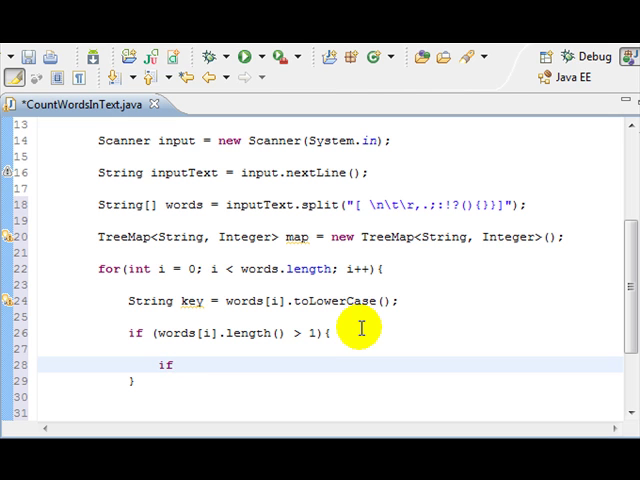
pyautogui.write('(map')
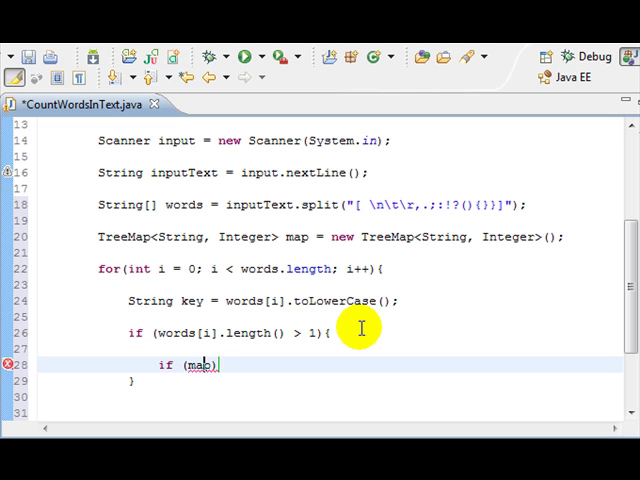
pyautogui.write('map')
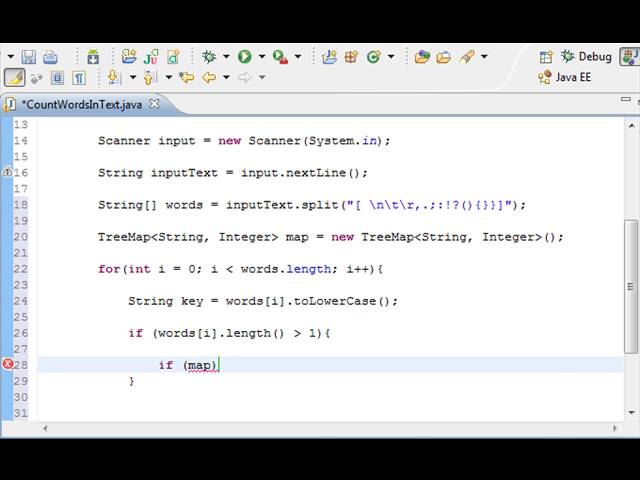
pyautogui.write('.get')
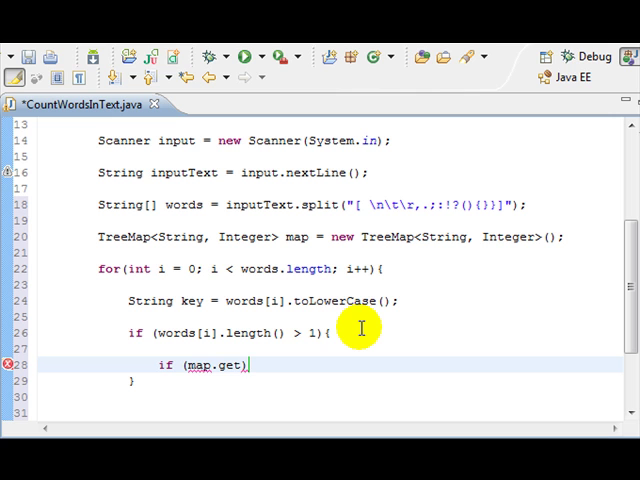
pyautogui.write('key')
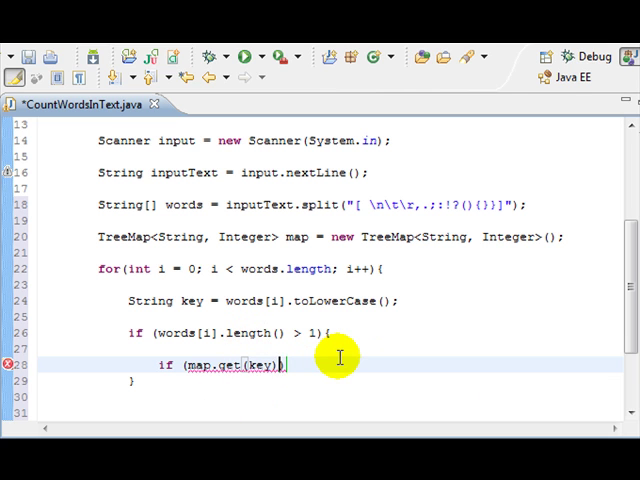
pyautogui.write('++')
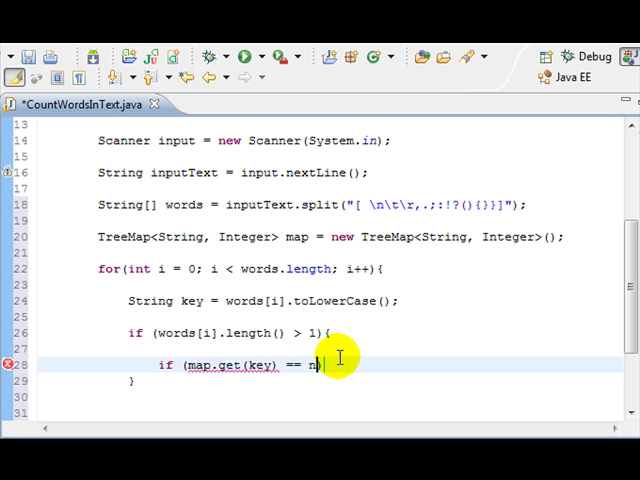
pyautogui.write('ull)')
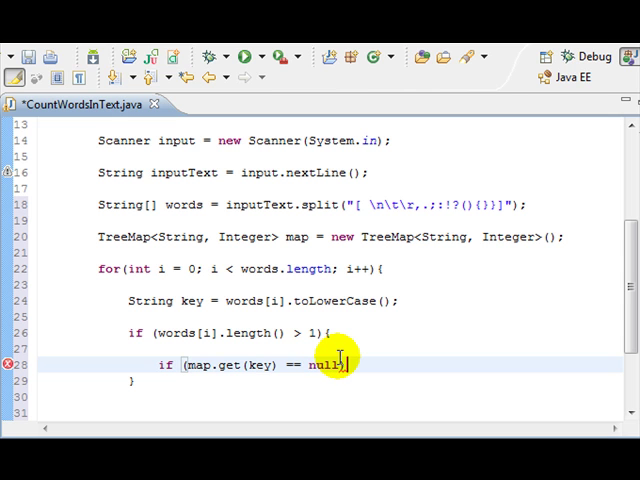
pyautogui.write('{')
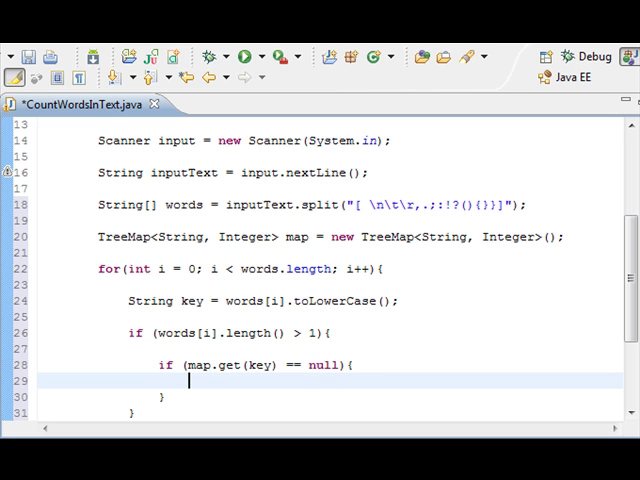
# - Store the new word with map.put(key, 1); in that branch
pyautogui.write('map')
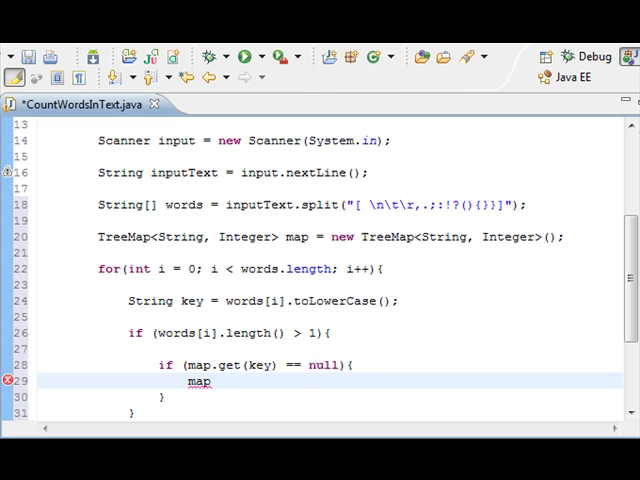
pyautogui.write('.put(key, value')
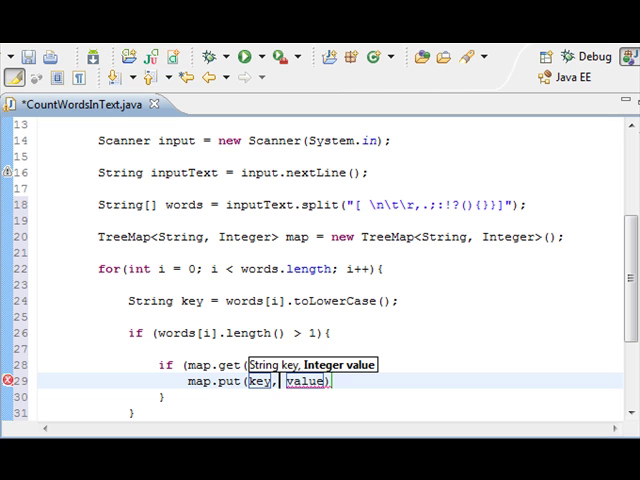
pyautogui.doubleClick(306, 380)
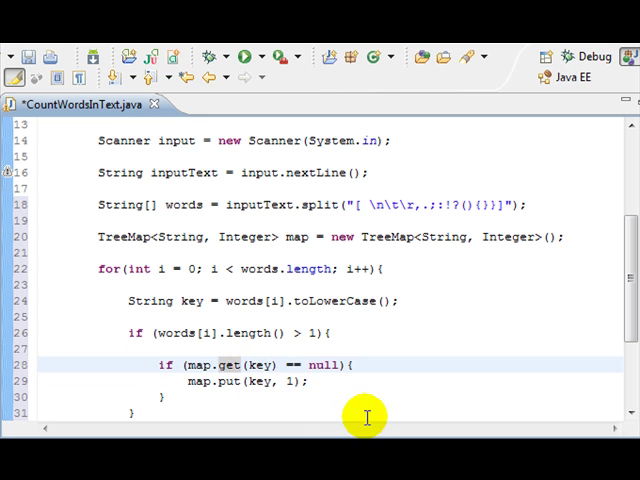
pyautogui.moveTo(416, 276)
pyautogui.write('//')
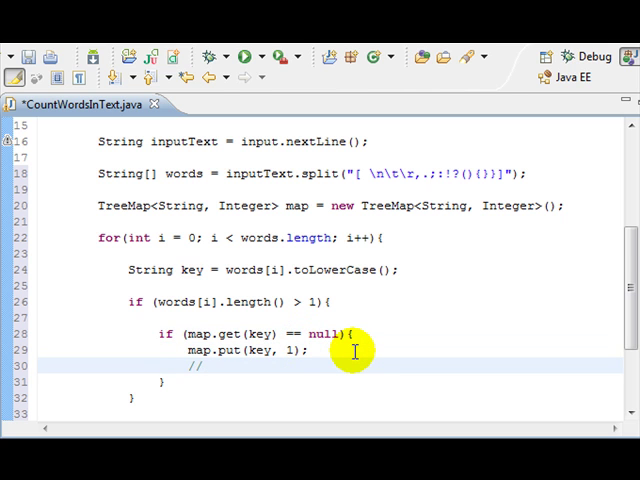
# - Add a temporary example-words comment (youtube, ya) and then delete it
pyautogui.write('youtub')
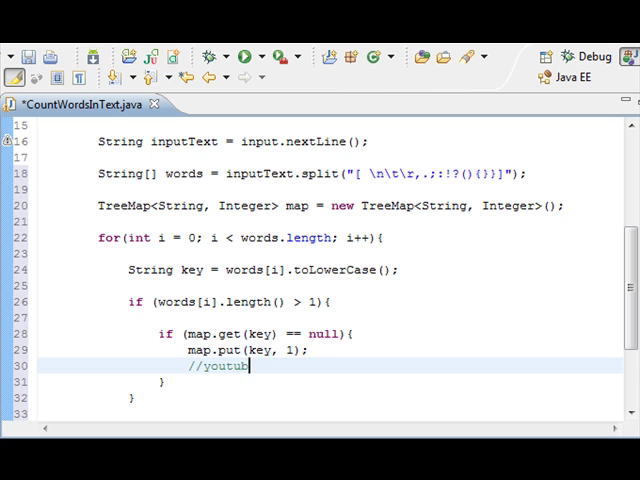
pyautogui.write('yahoo google')
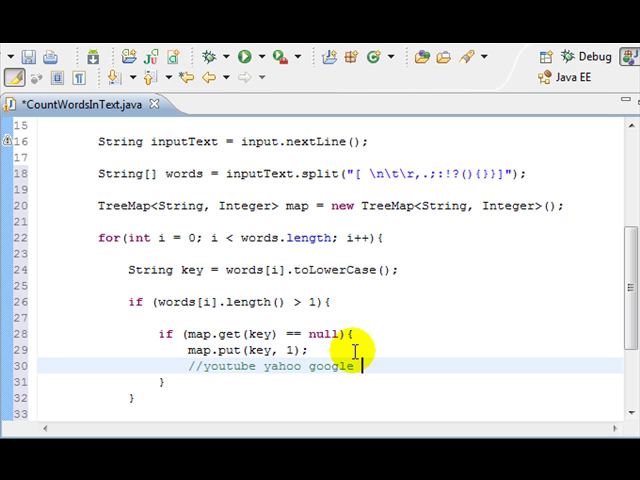
pyautogui.write('youtube')
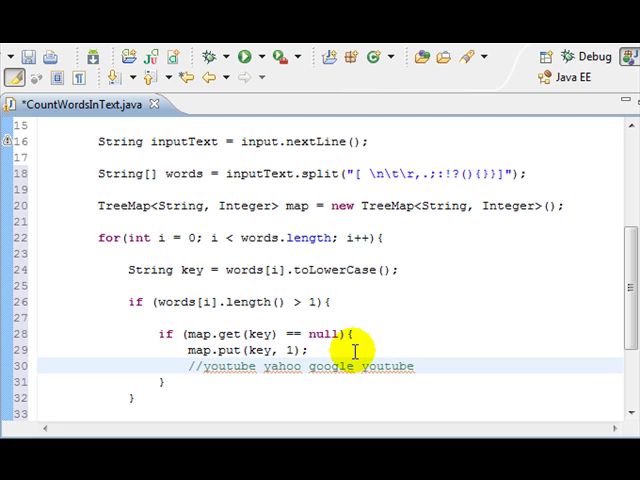
pyautogui.moveTo(202, 366)
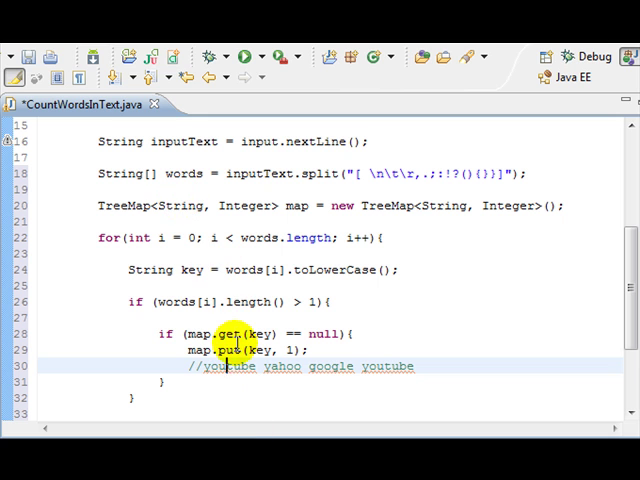
pyautogui.moveTo(162, 332)
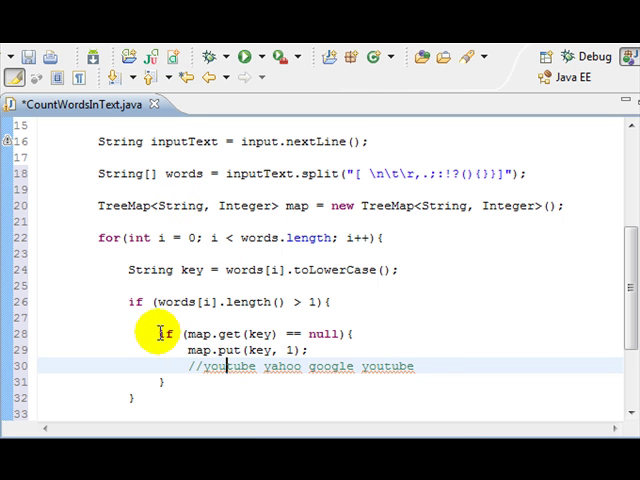
pyautogui.moveTo(200, 350)
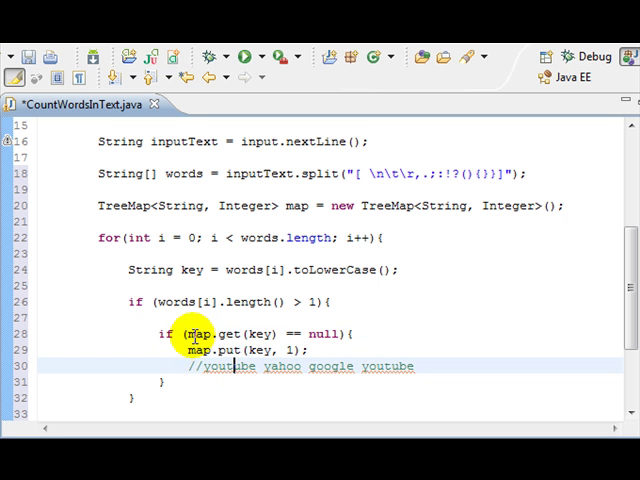
pyautogui.doubleClick(260, 332)
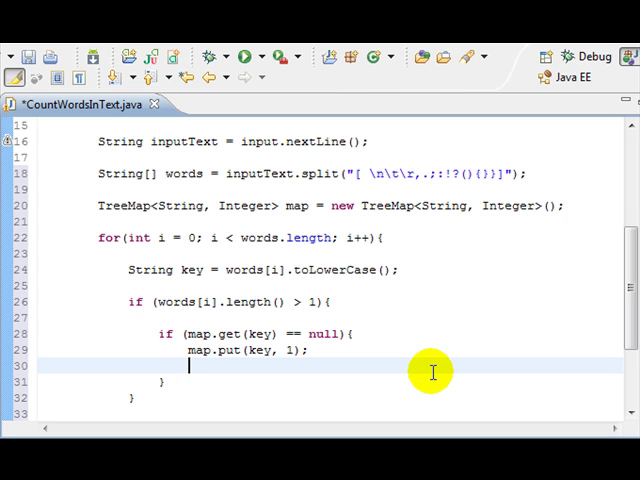
# - Add an else branch with int value = map.get(key).intValue();
pyautogui.write('}')
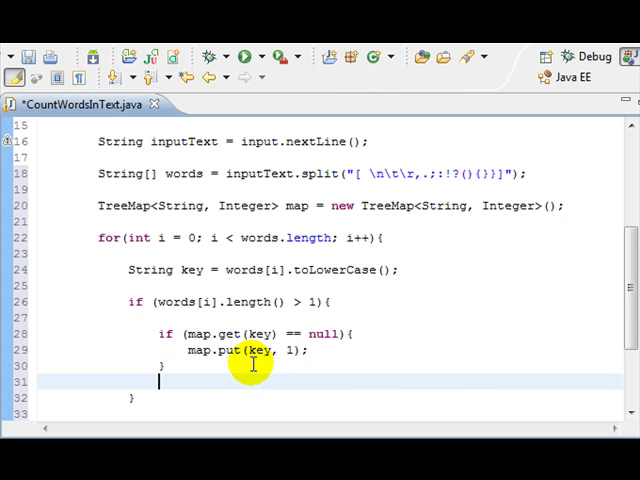
pyautogui.write('else {')
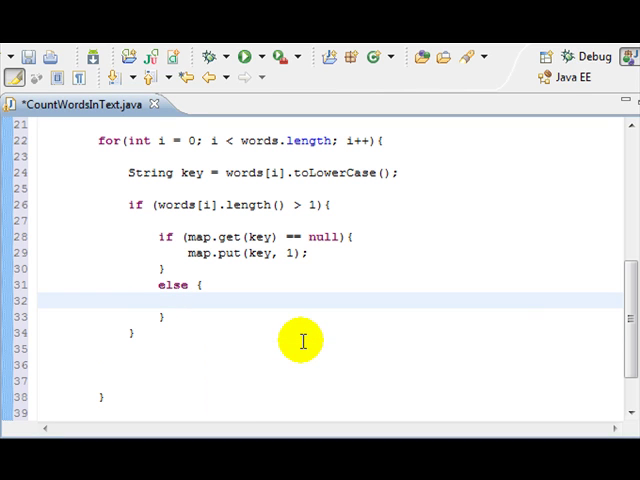
pyautogui.write('int v')
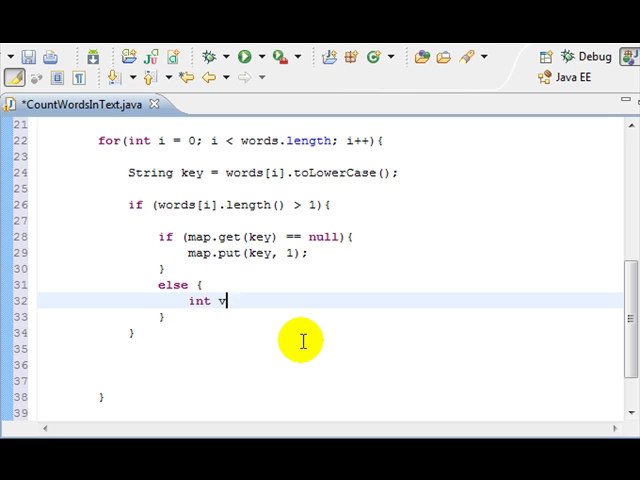
pyautogui.write('alue')
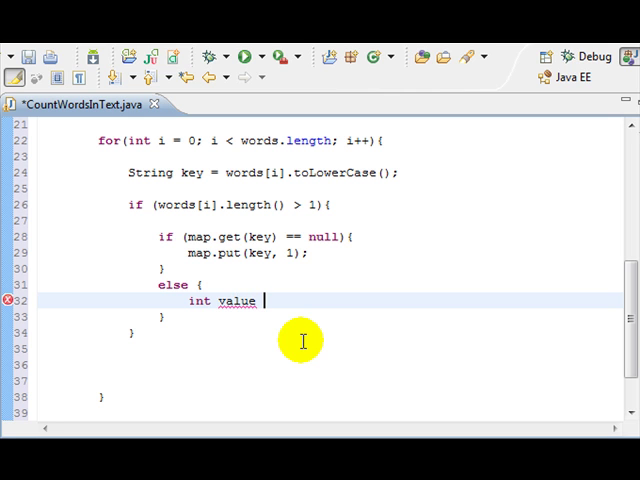
pyautogui.write('= map.ge')
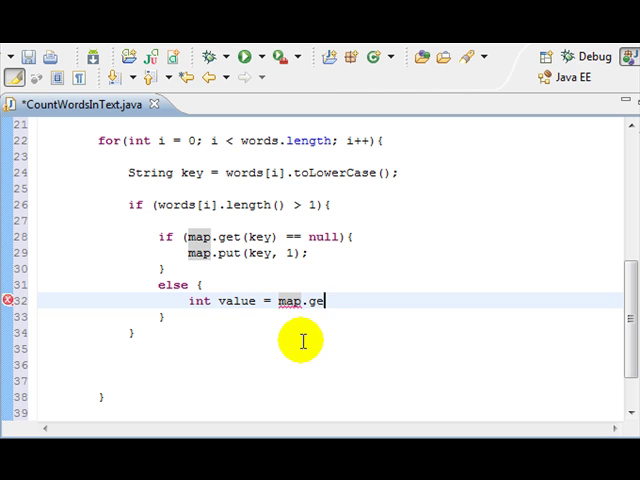
pyautogui.write('t(key)')
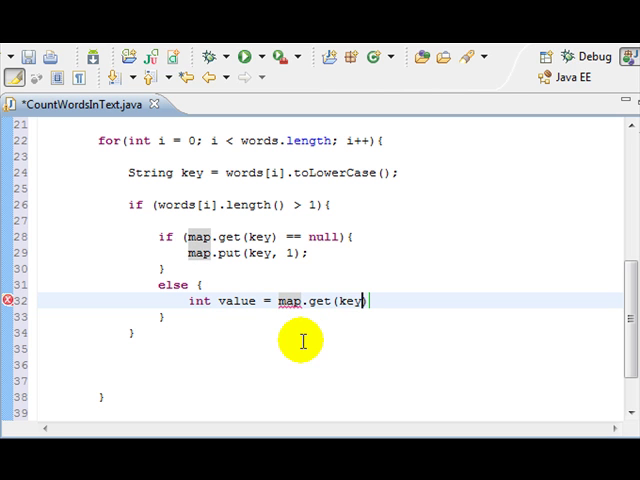
pyautogui.write('.intValue(')
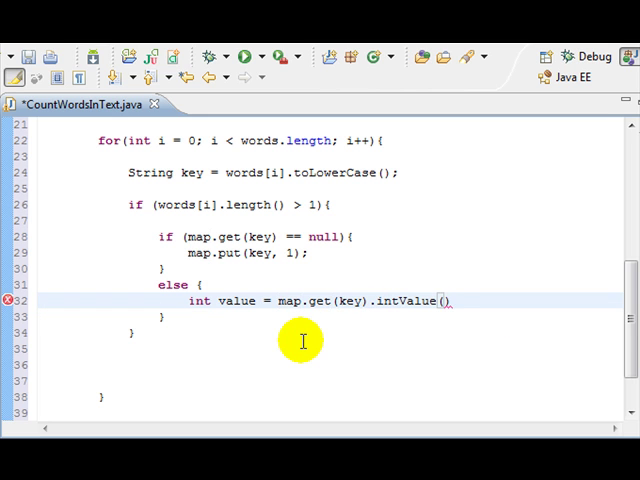
pyautogui.write(';')
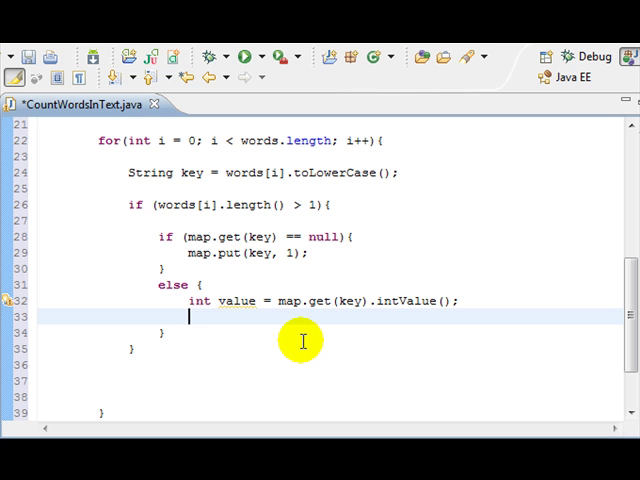
# - Increment value and store it back with map.put(key, value);
pyautogui.write('value++;')
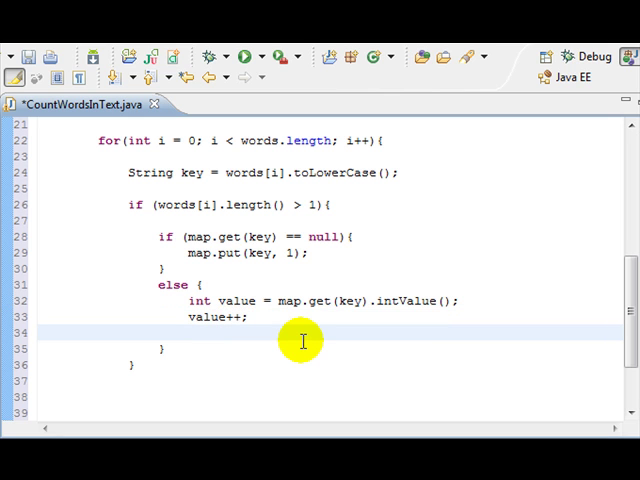
pyautogui.write('map.put(key, value);')
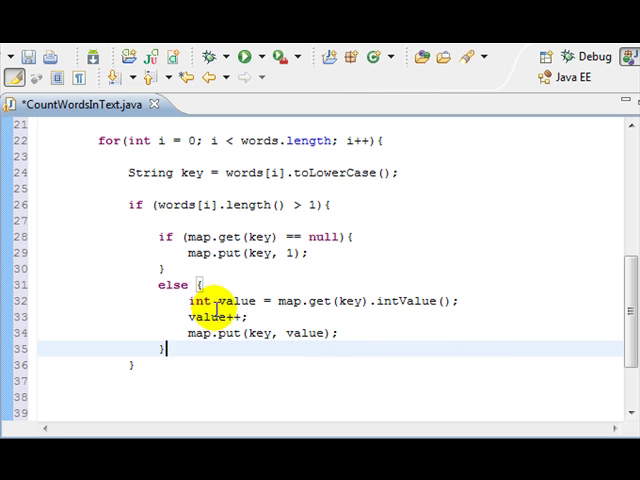
pyautogui.doubleClick(168, 236)
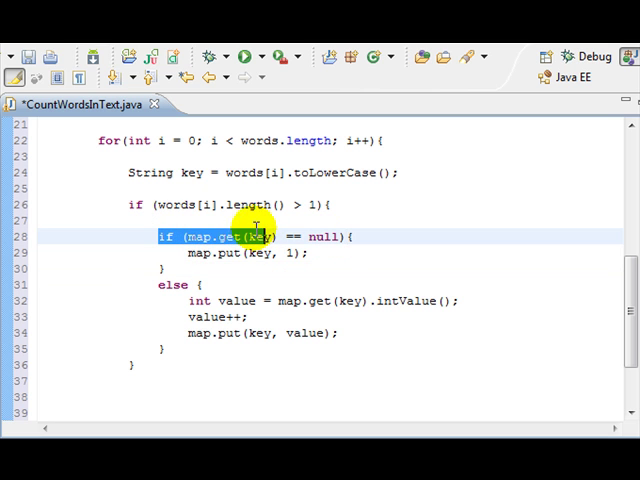
pyautogui.moveTo(180, 204)
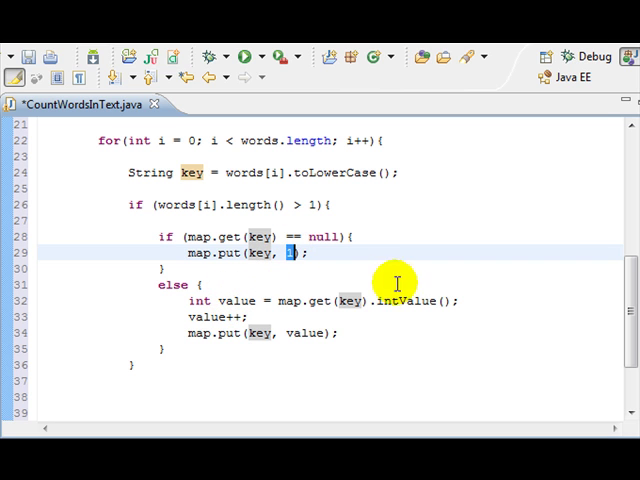
pyautogui.moveTo(280, 300)
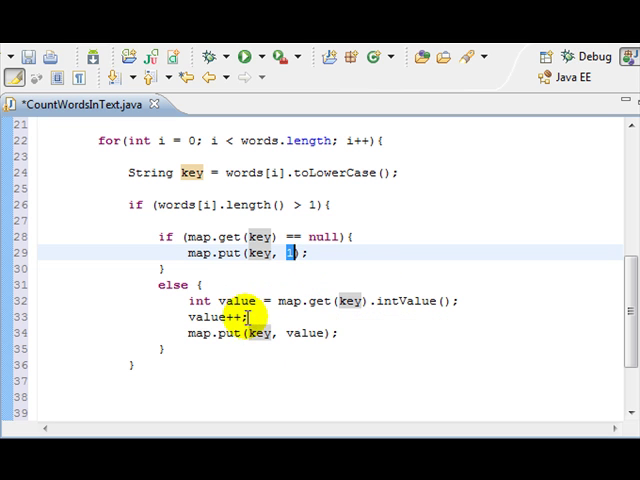
pyautogui.doubleClick(310, 300)
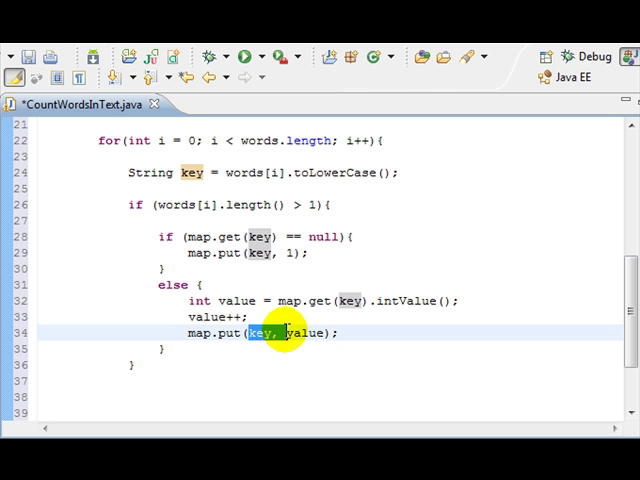
pyautogui.doubleClick(300, 332)
pyautogui.write('}')
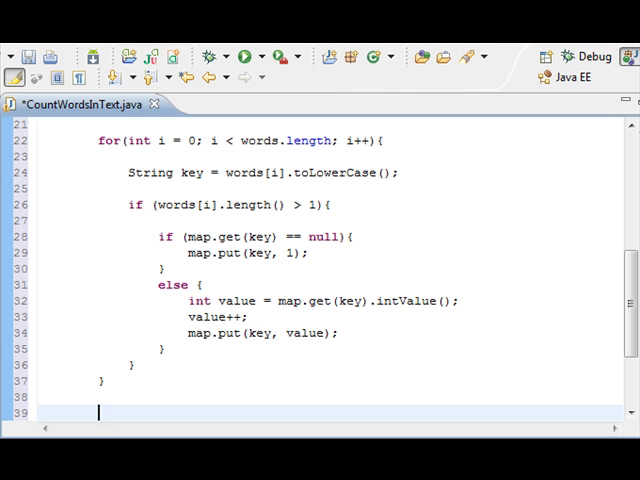
# - Add System.out.println(map); after the counting loop and relaunch the program
pyautogui.write('stem.')
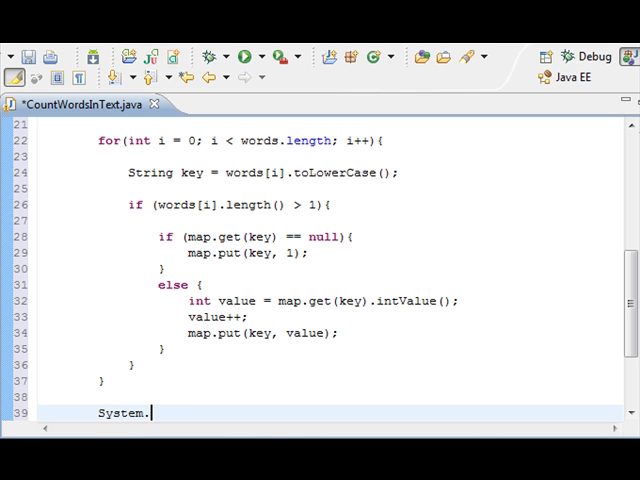
pyautogui.write('out.println')
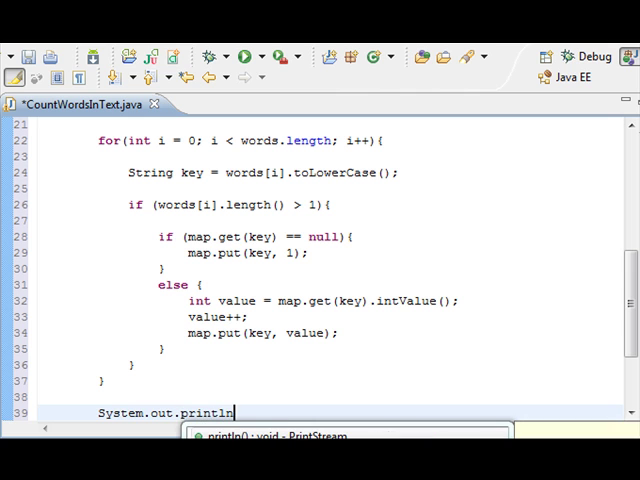
pyautogui.write('()')
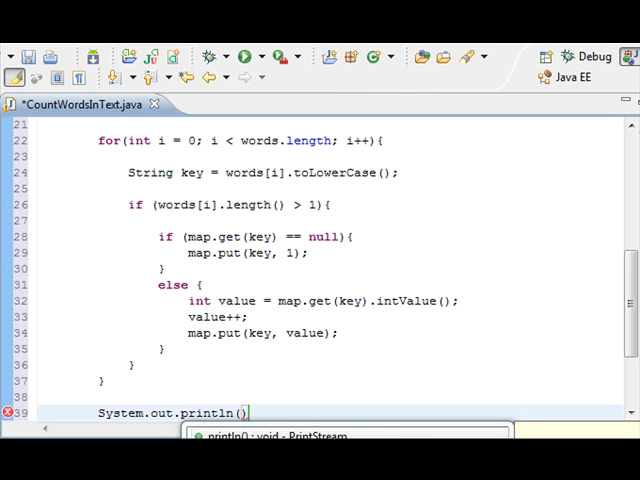
pyautogui.write('ma')
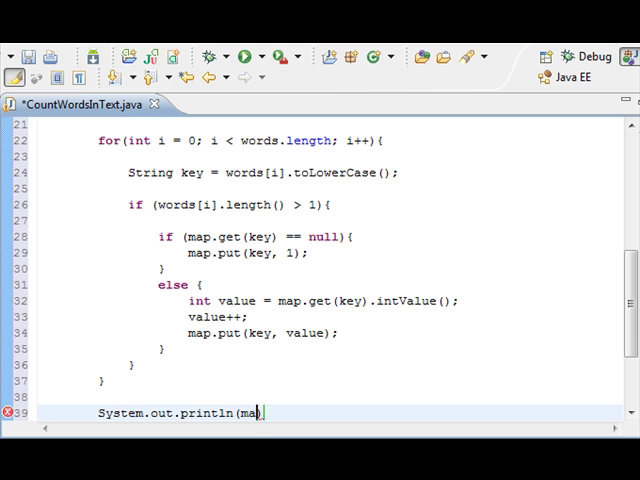
pyautogui.write('.')
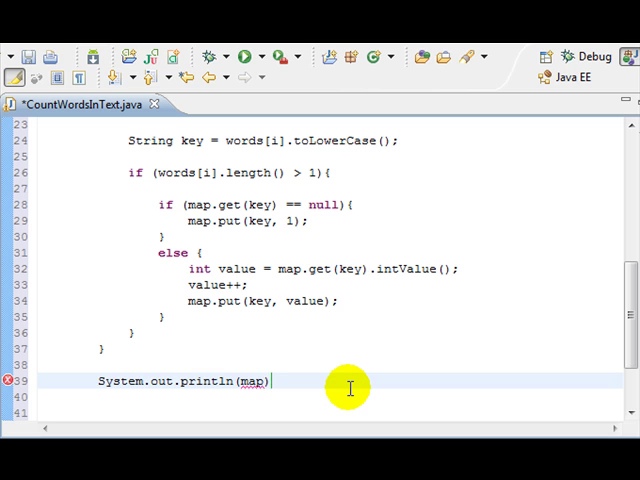
pyautogui.write(';')
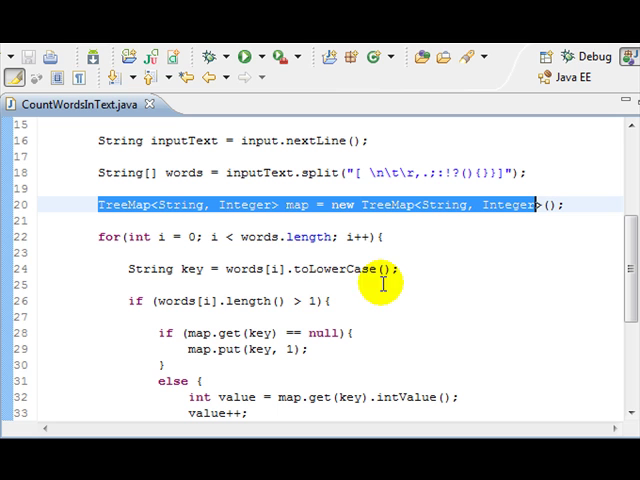
pyautogui.moveTo(244, 236)
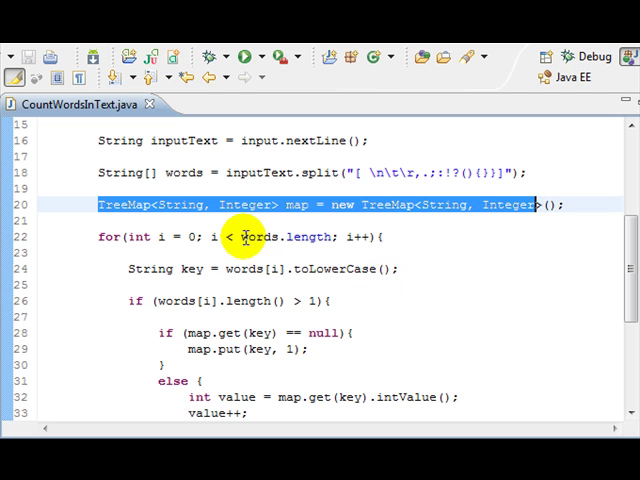
pyautogui.scroll(-3)
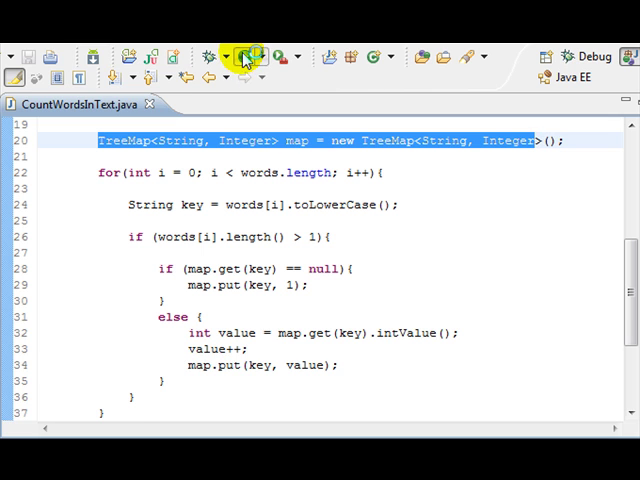
pyautogui.click(240, 56)
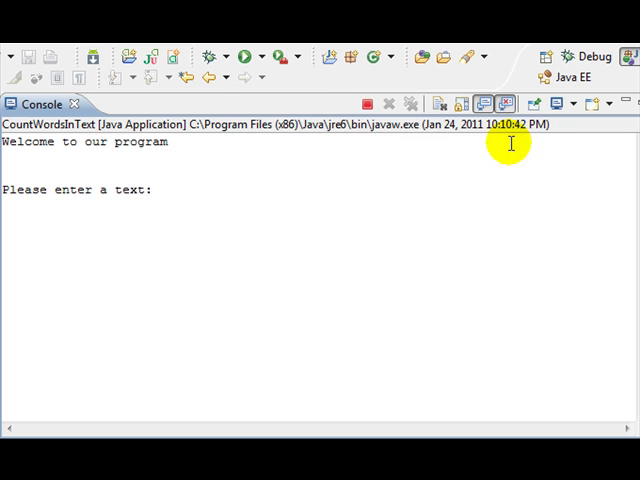
pyautogui.moveTo(560, 136)
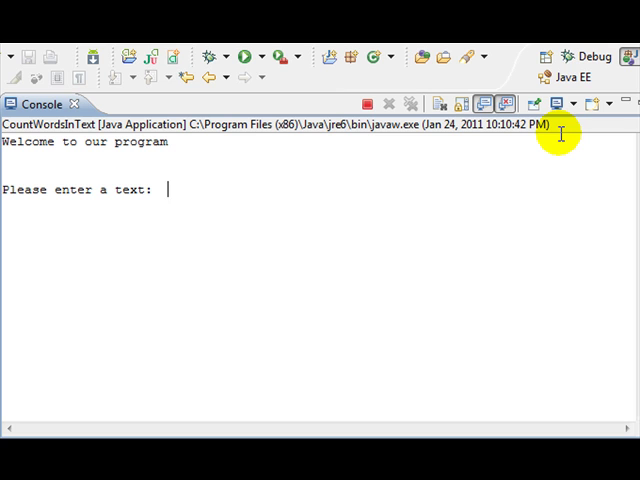
# - Enter the test sentence 'we have used the treemap and we need to type we three' at the console prompt
pyautogui.write('we h')
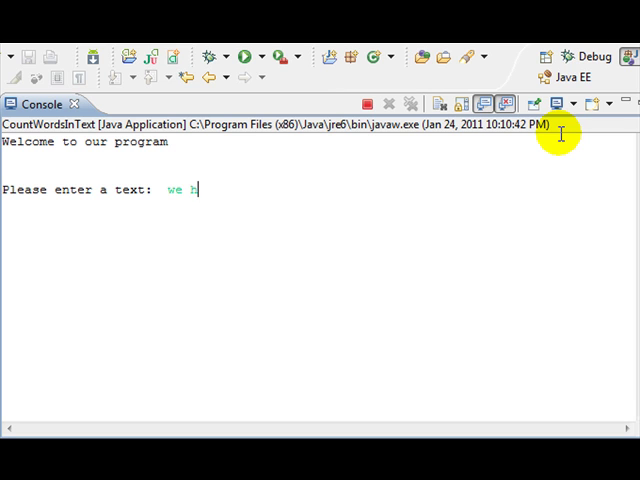
pyautogui.write('ave used the tre')
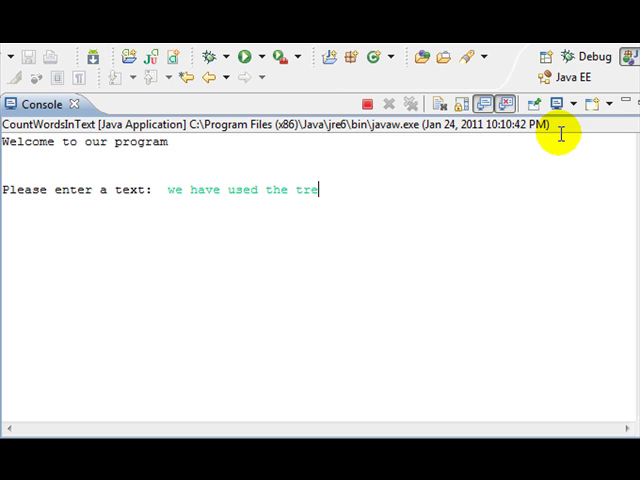
pyautogui.write('emap')
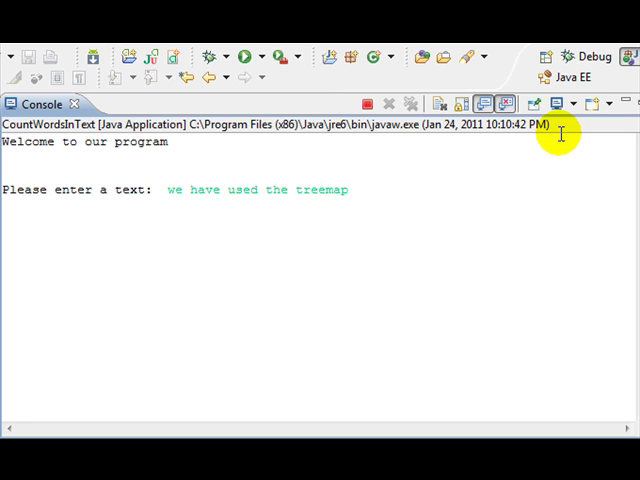
pyautogui.write('and we')
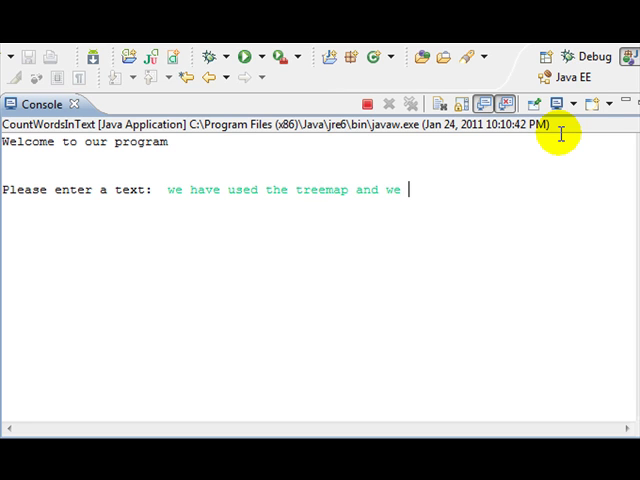
pyautogui.write('need to')
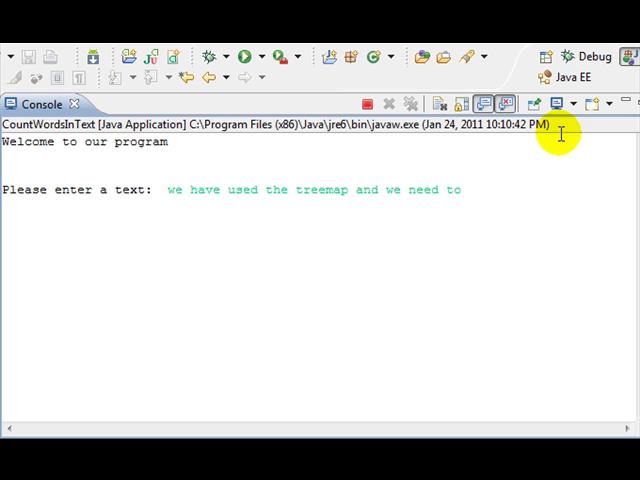
pyautogui.write('type we')
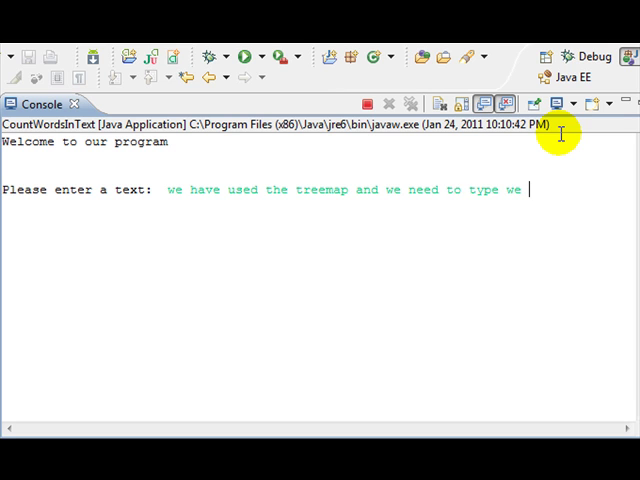
pyautogui.write('three times')
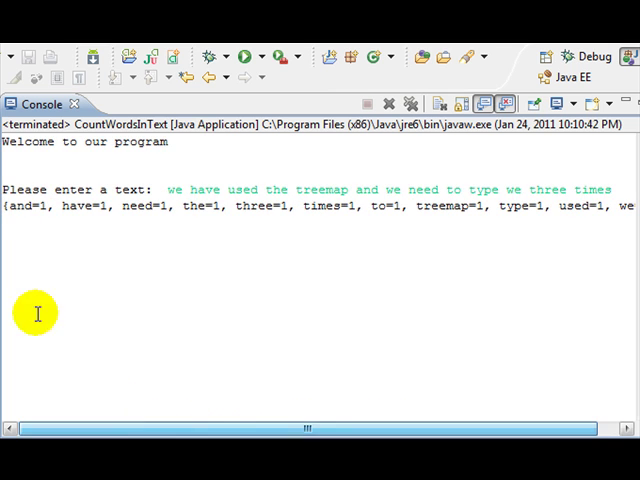
pyautogui.doubleClick(30, 208)
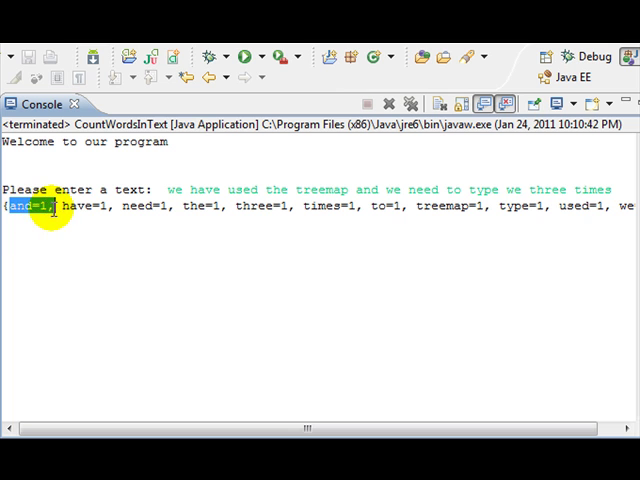
pyautogui.moveTo(420, 168)
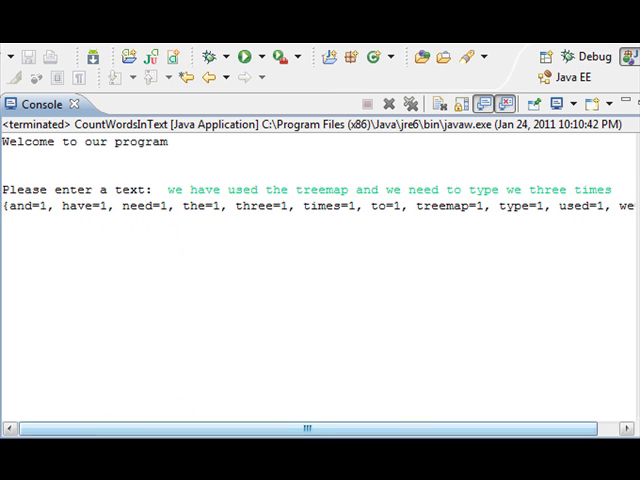
pyautogui.moveTo(216, 152)
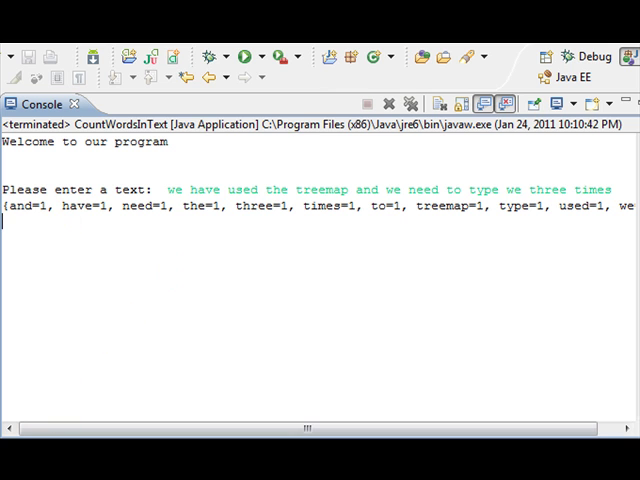
pyautogui.moveTo(220, 316)
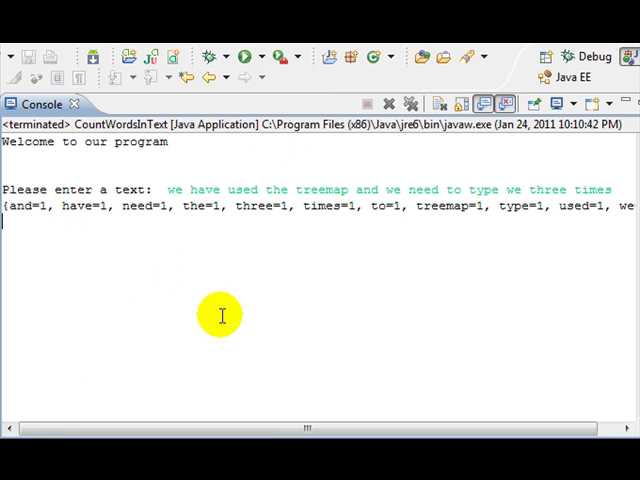